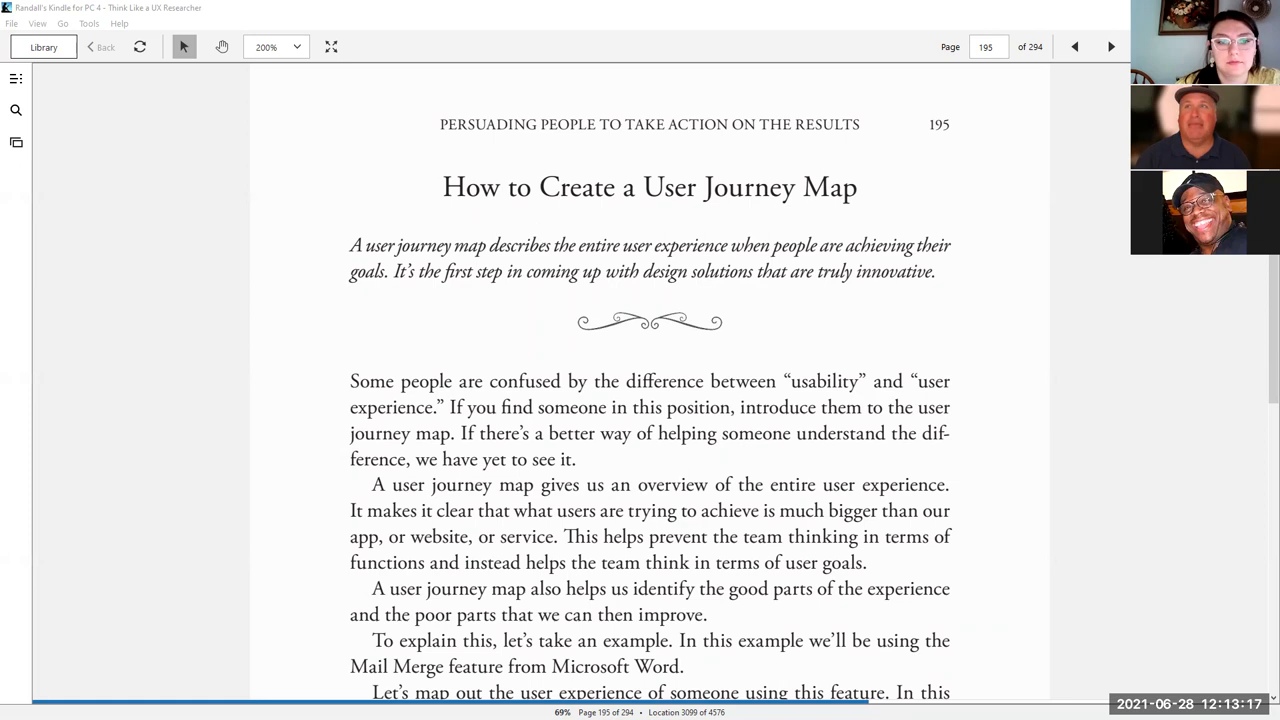
Step: Read to the end of page 195 and turn forward to page 196 with Figure 5.8's caption
scroll("down", 3)
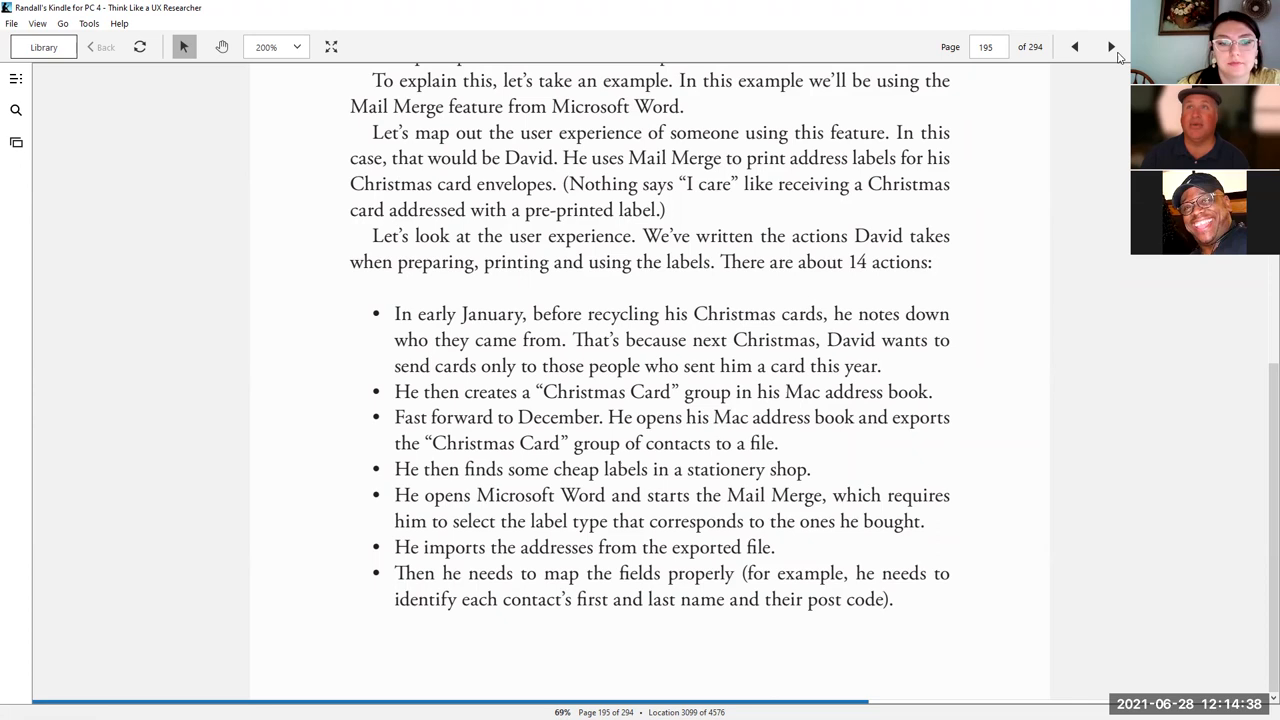
left_click(1110, 48)
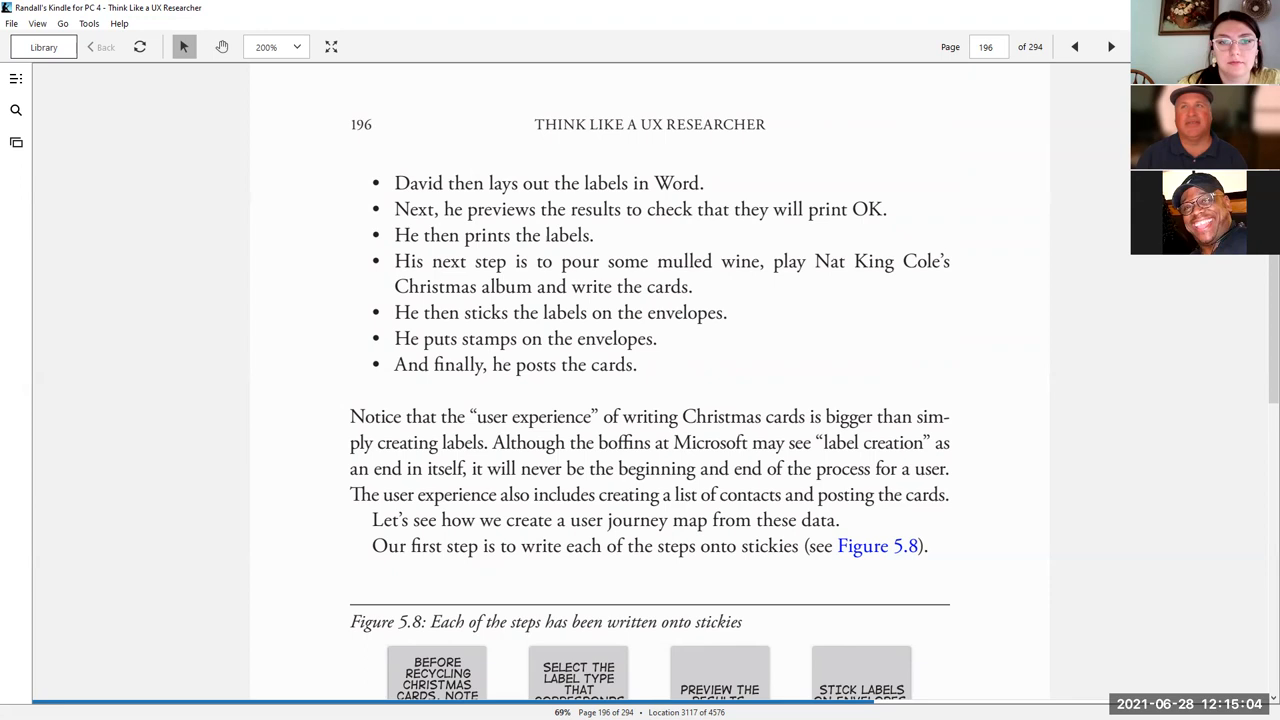
Step: View Figure 5.8 and turn forward to page 197 with Figure 5.9's grouped sticky notes
scroll("down", 3)
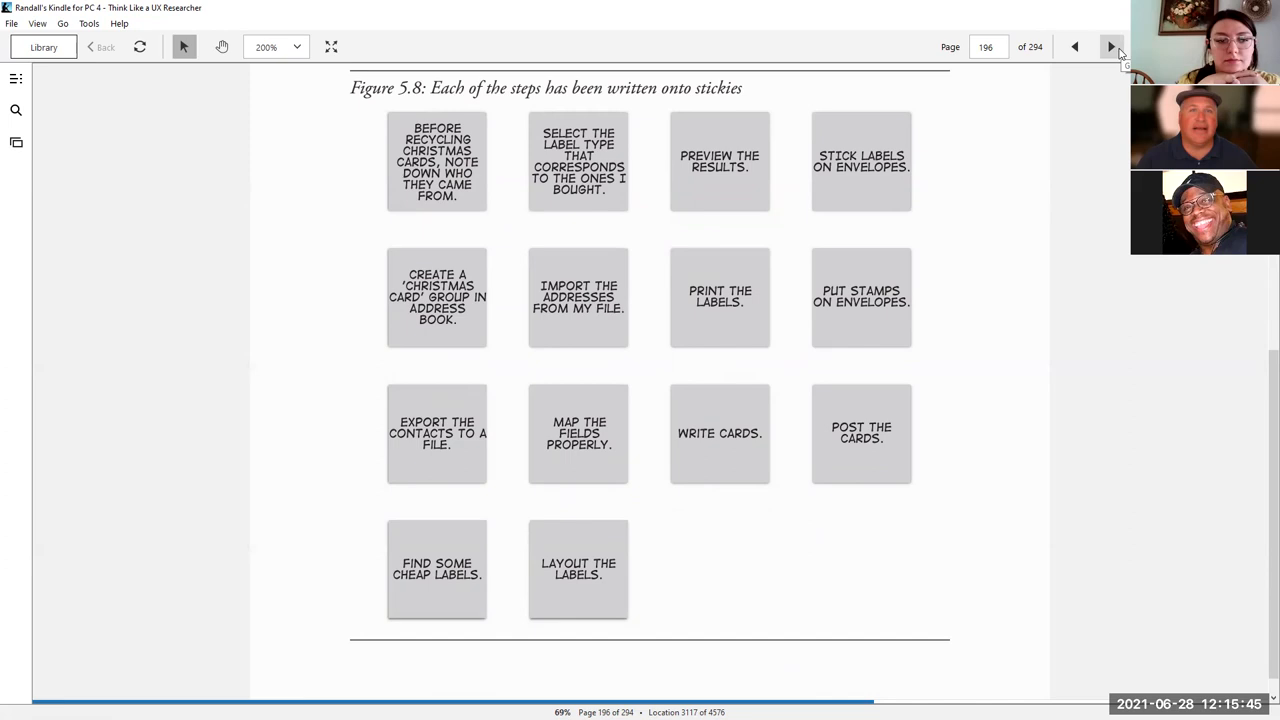
left_click(1112, 48)
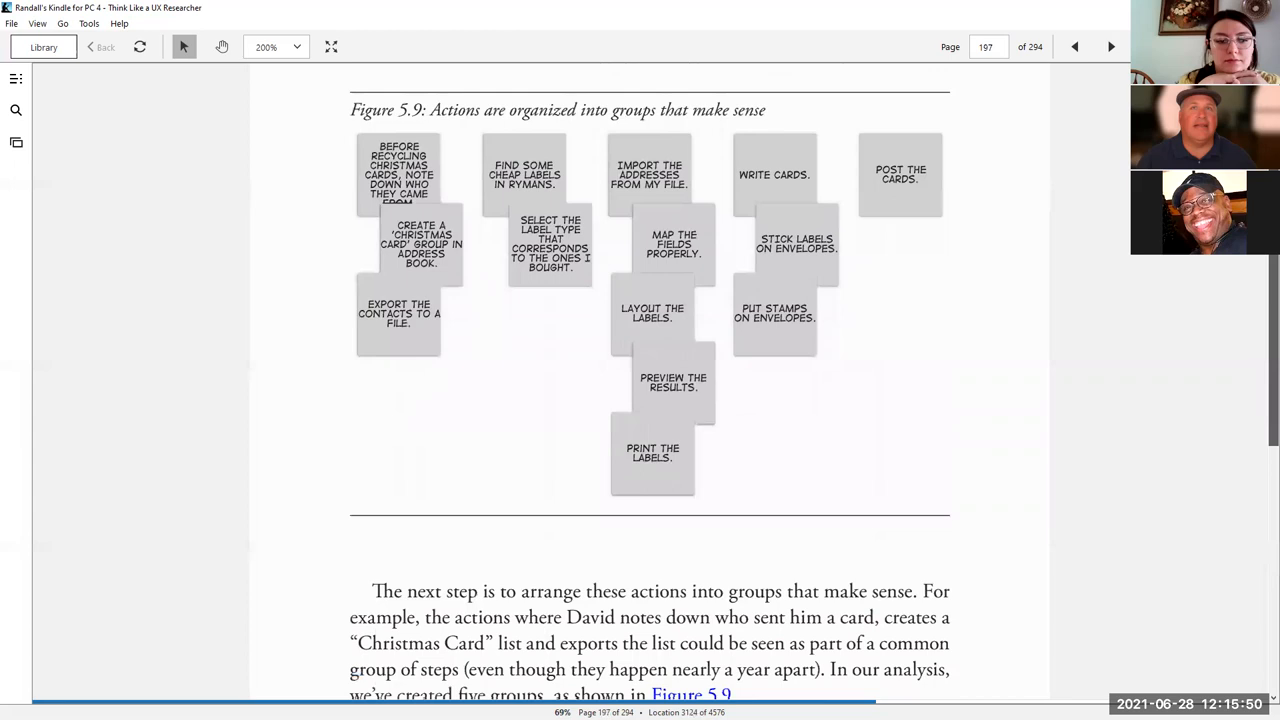
Step: Read page 197's text and turn forward to page 198 with Figure 5.10's labeled groups
scroll("down", 3)
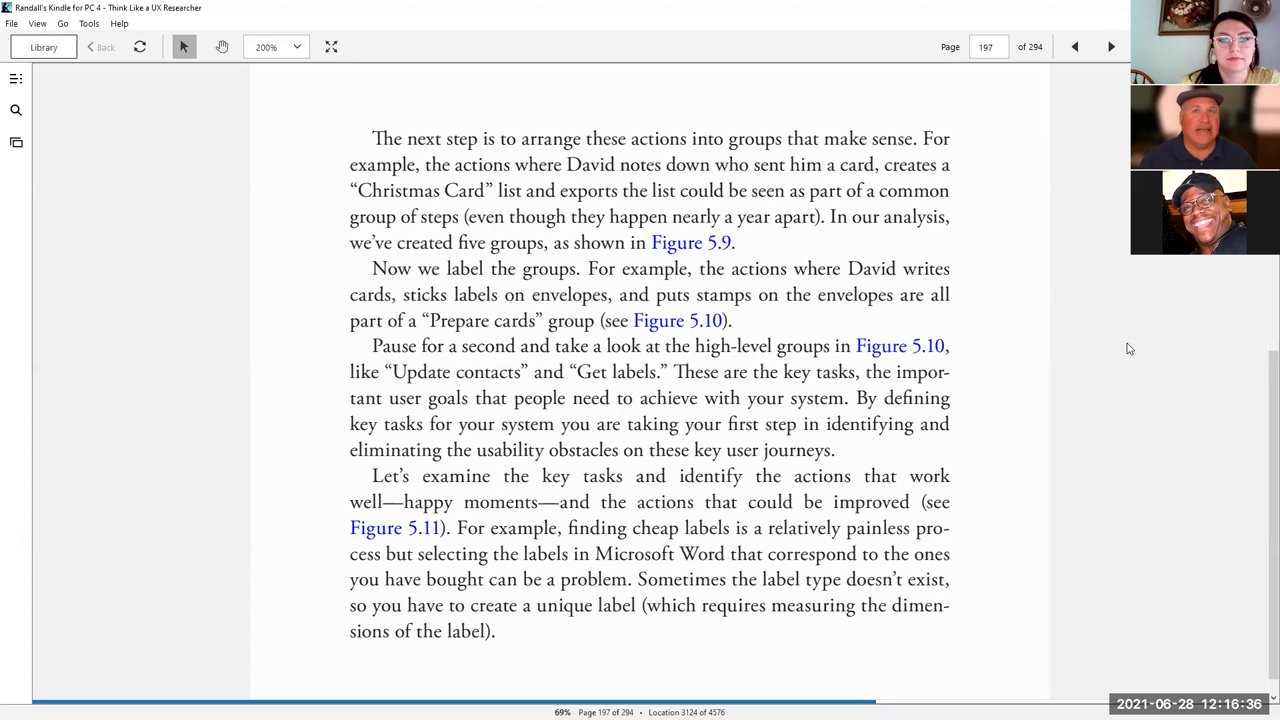
left_click(1112, 48)
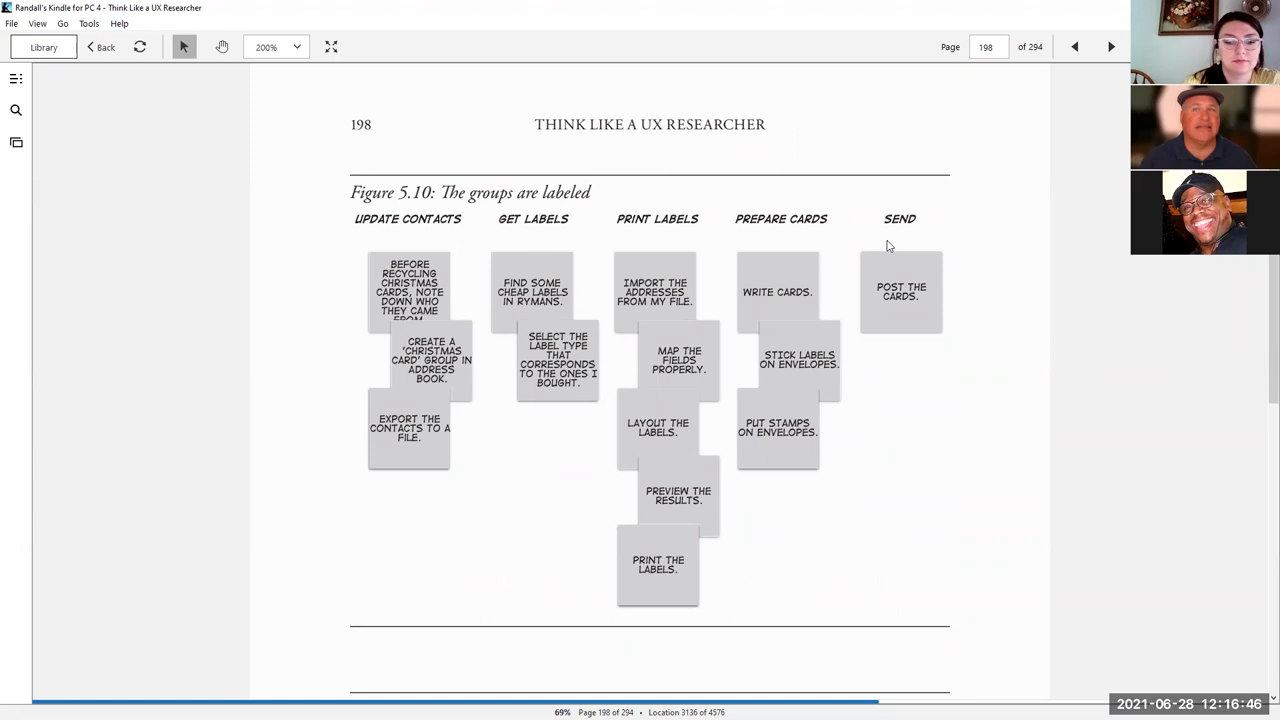
left_click(1074, 48)
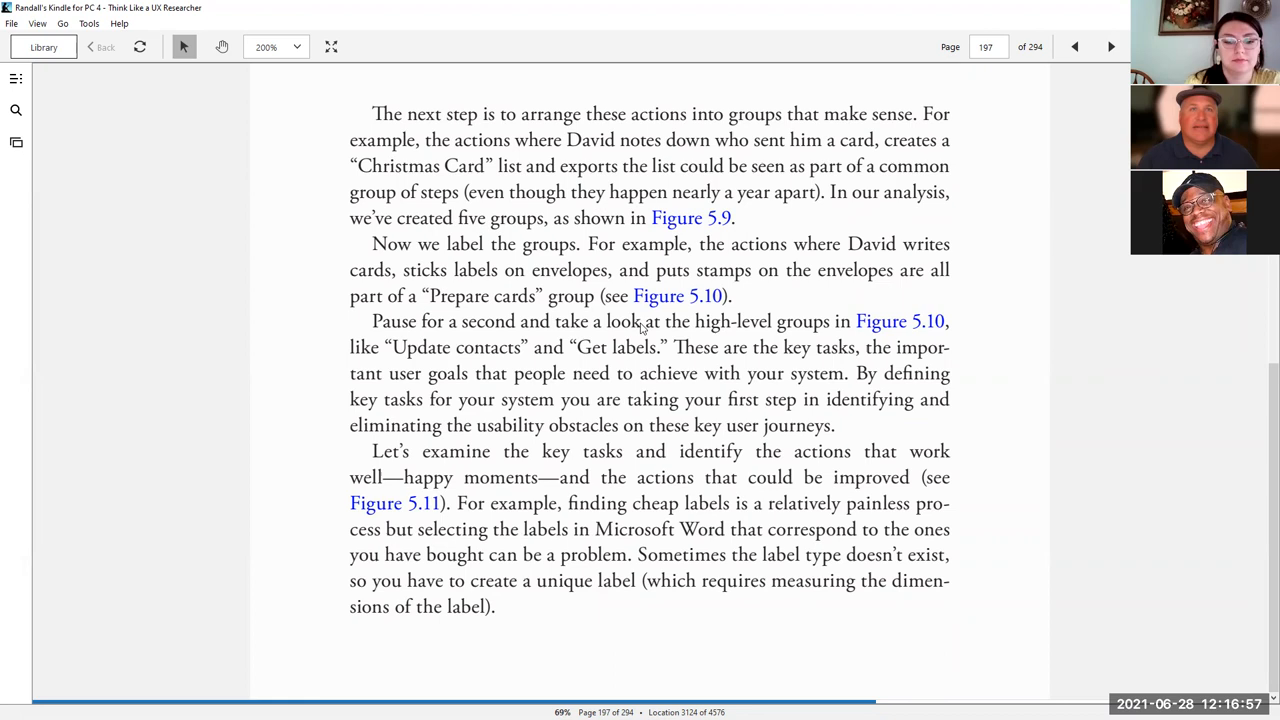
mouse_move(296, 372)
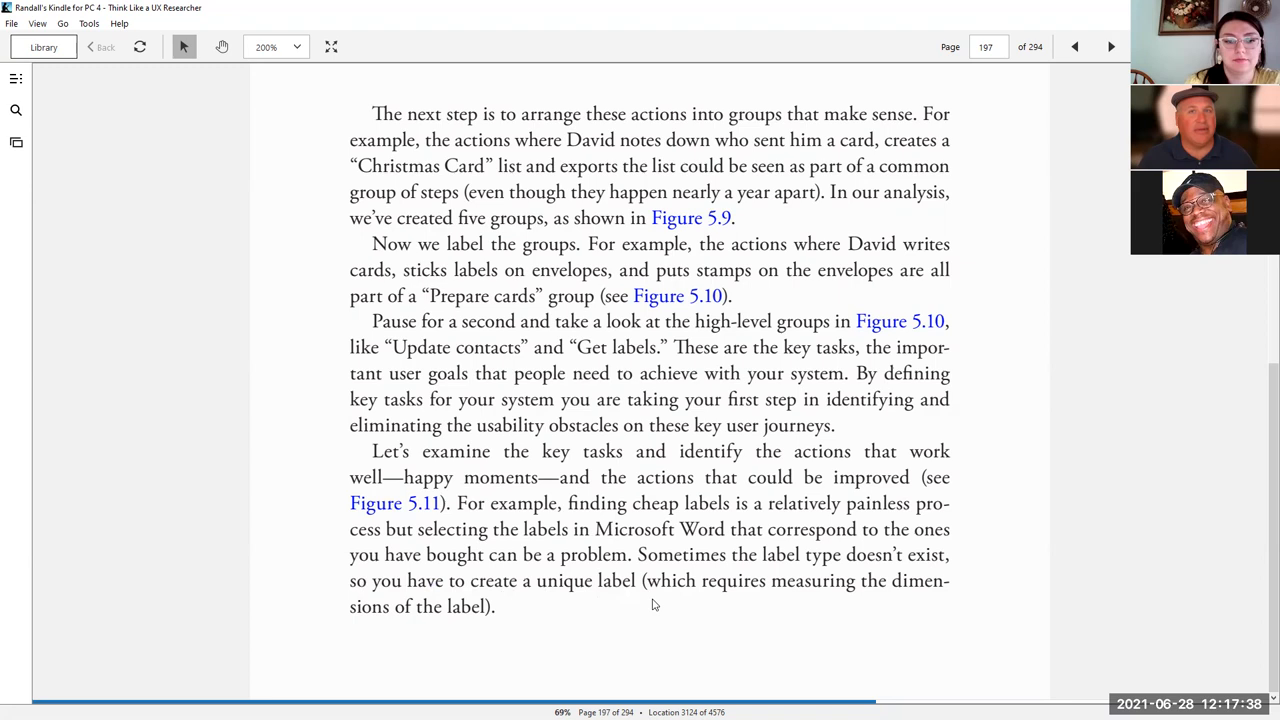
left_click(1110, 48)
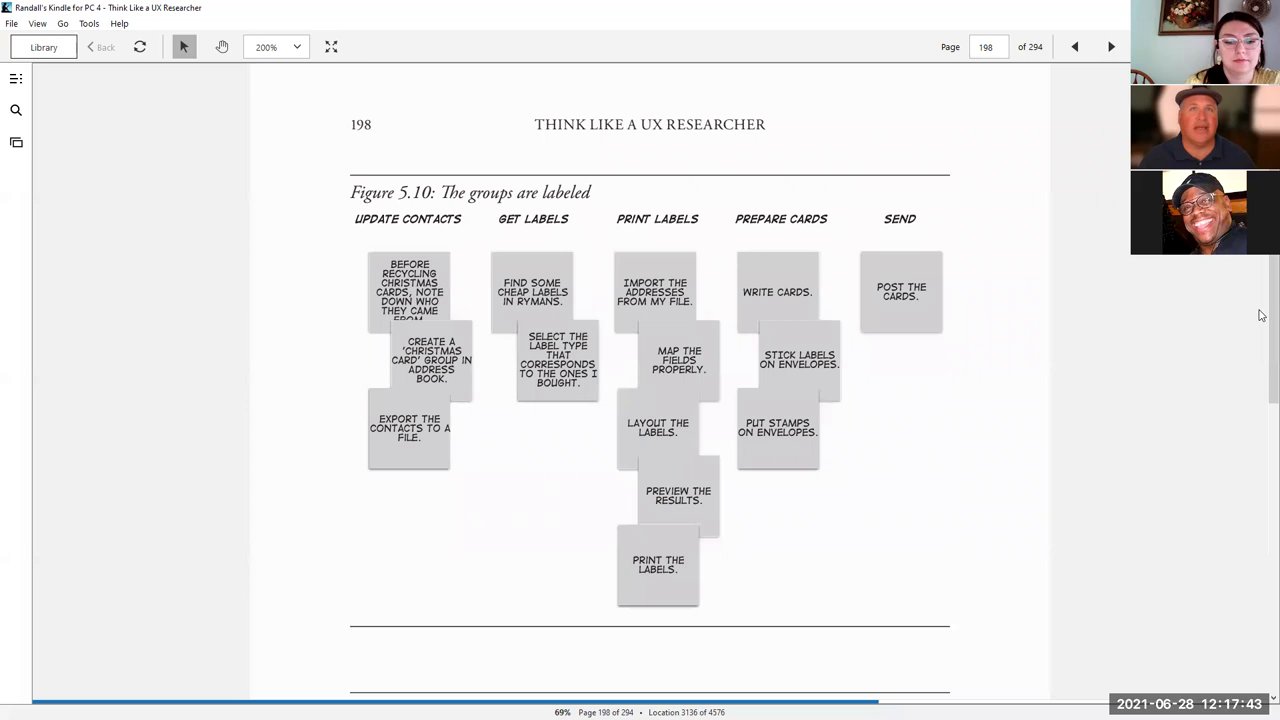
scroll("down", 3)
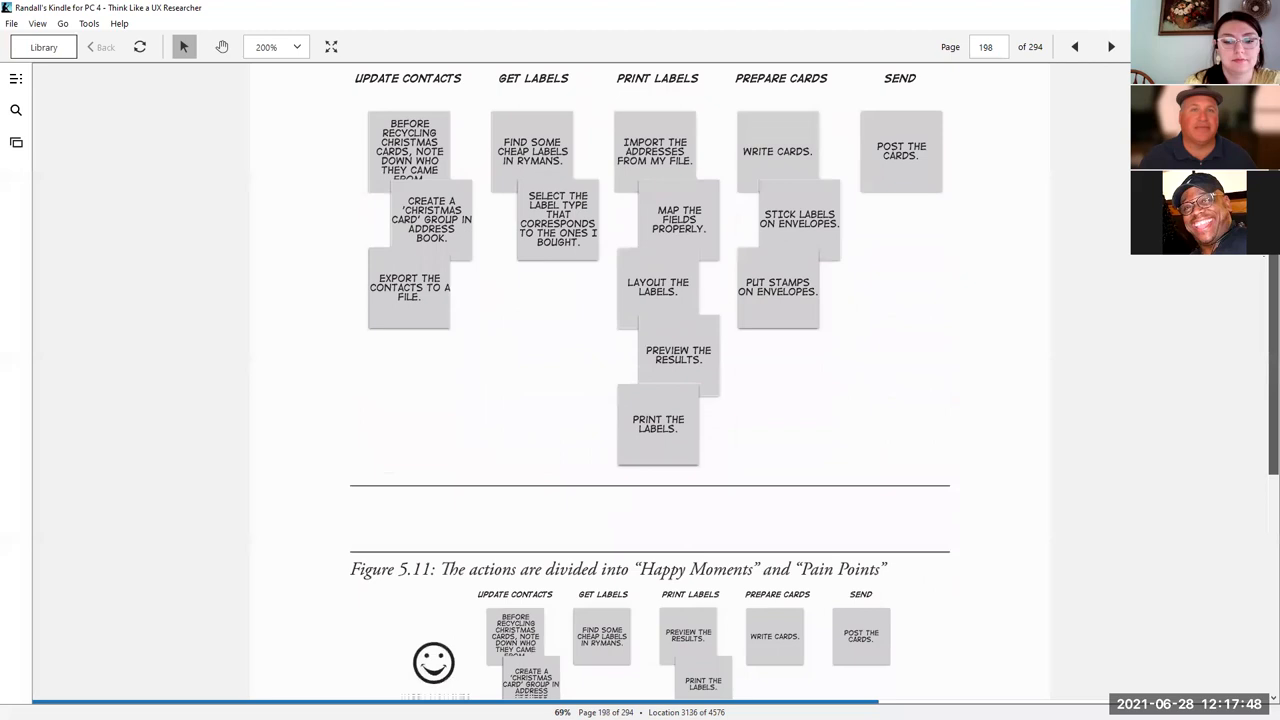
Step: View Figure 5.11 and turn forward to page 199 with Figure 5.12 on Update Contacts questions
scroll("down", 3)
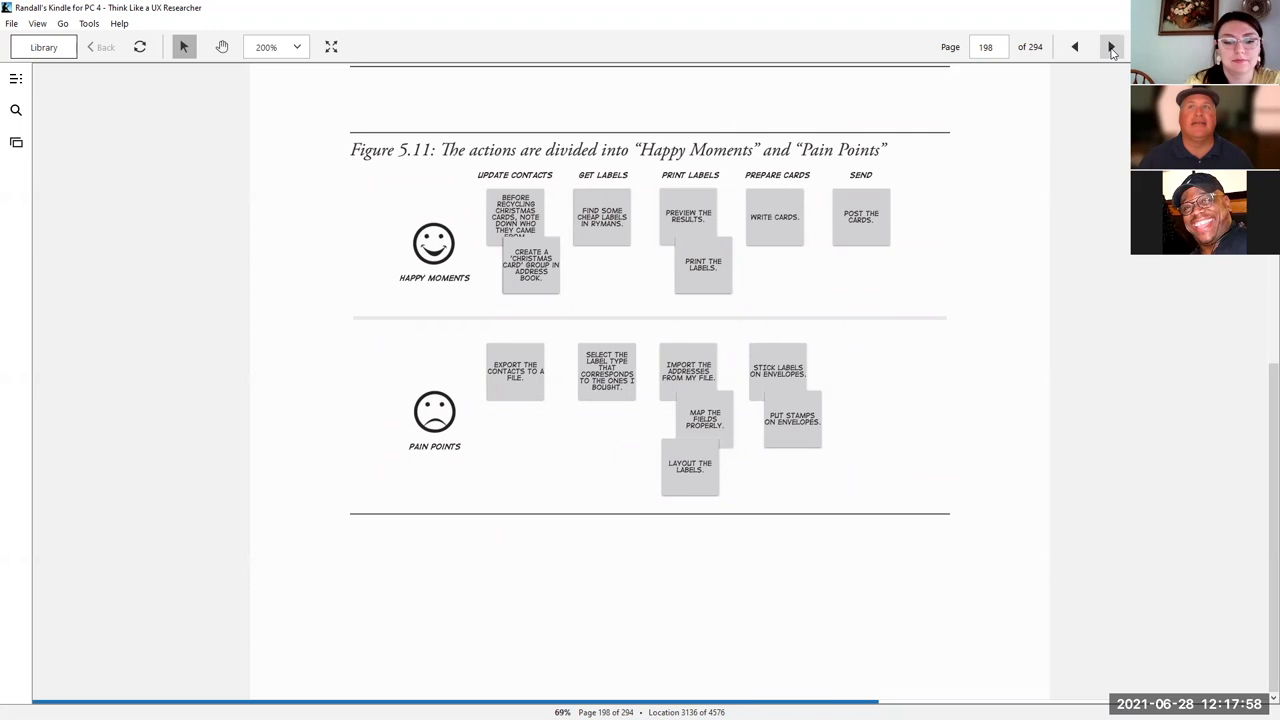
left_click(1112, 48)
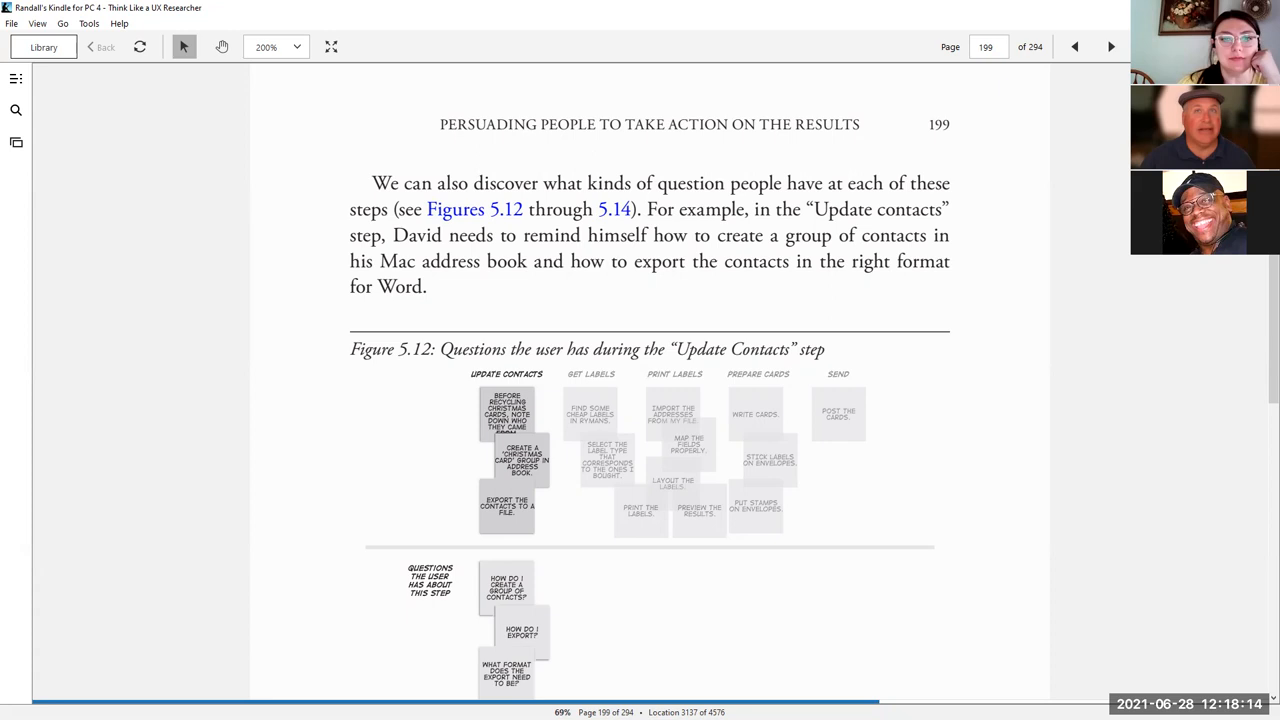
Step: Read past Figure 5.13 on page 199 and move on to page 200 with Figure 5.14
scroll("down", 3)
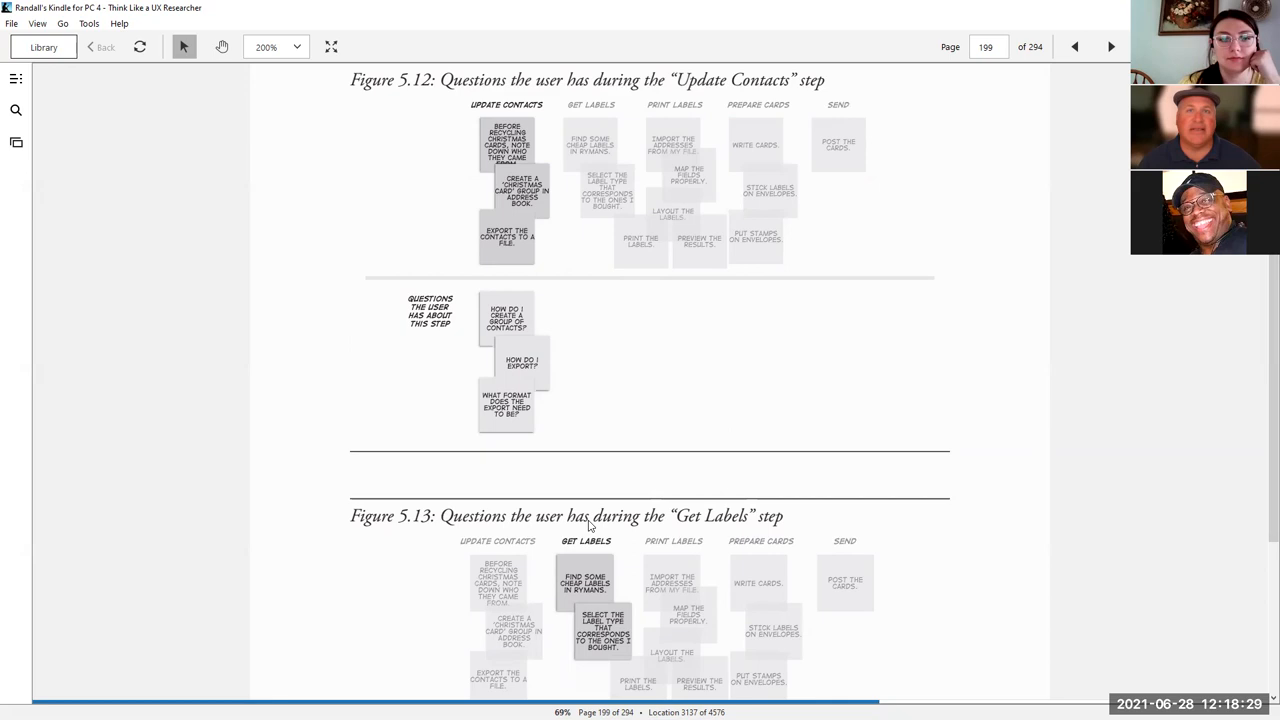
scroll("down", 3)
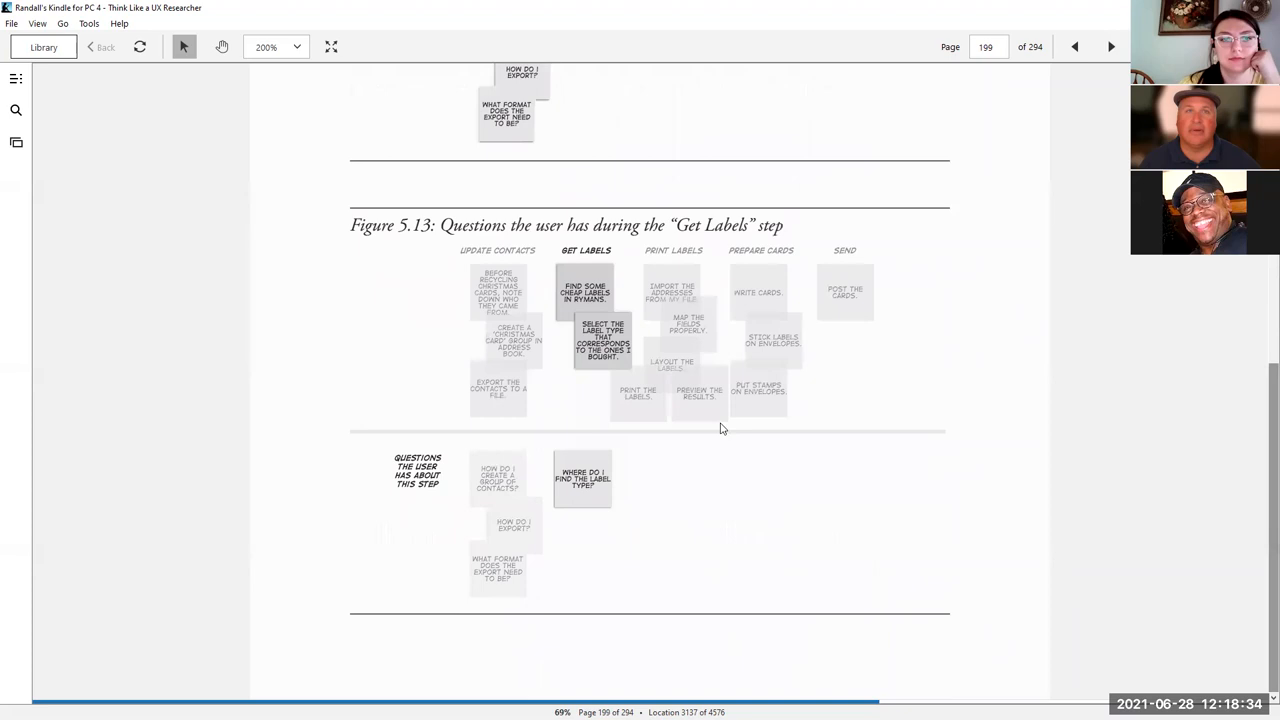
left_click(1112, 48)
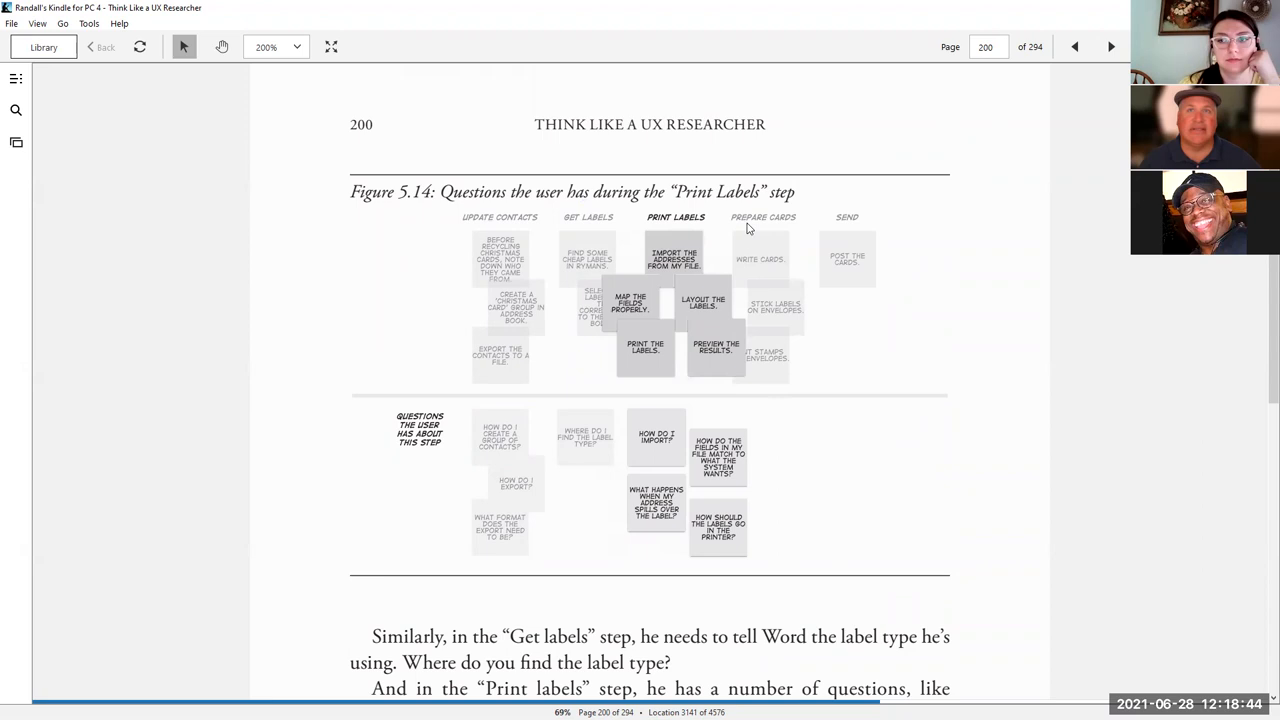
Step: Reveal the Get labels and Print labels paragraphs beneath Figure 5.14 on page 200
scroll("down", 3)
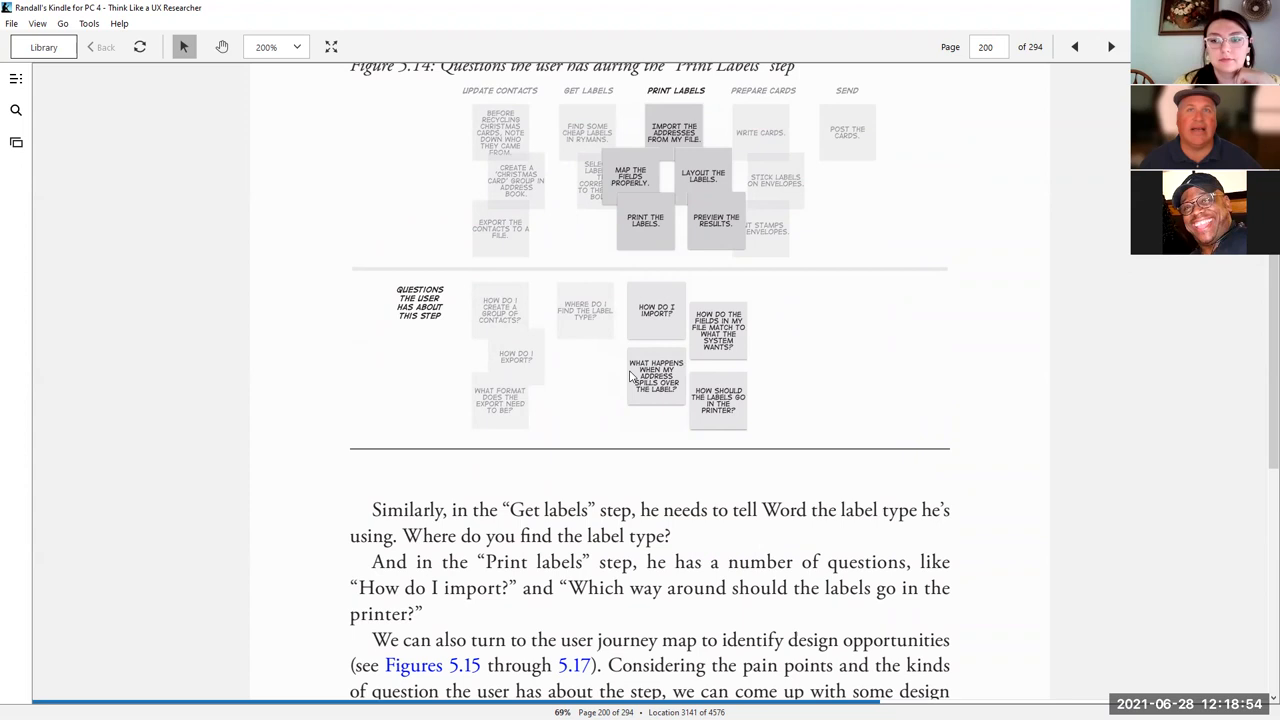
scroll("down", 3)
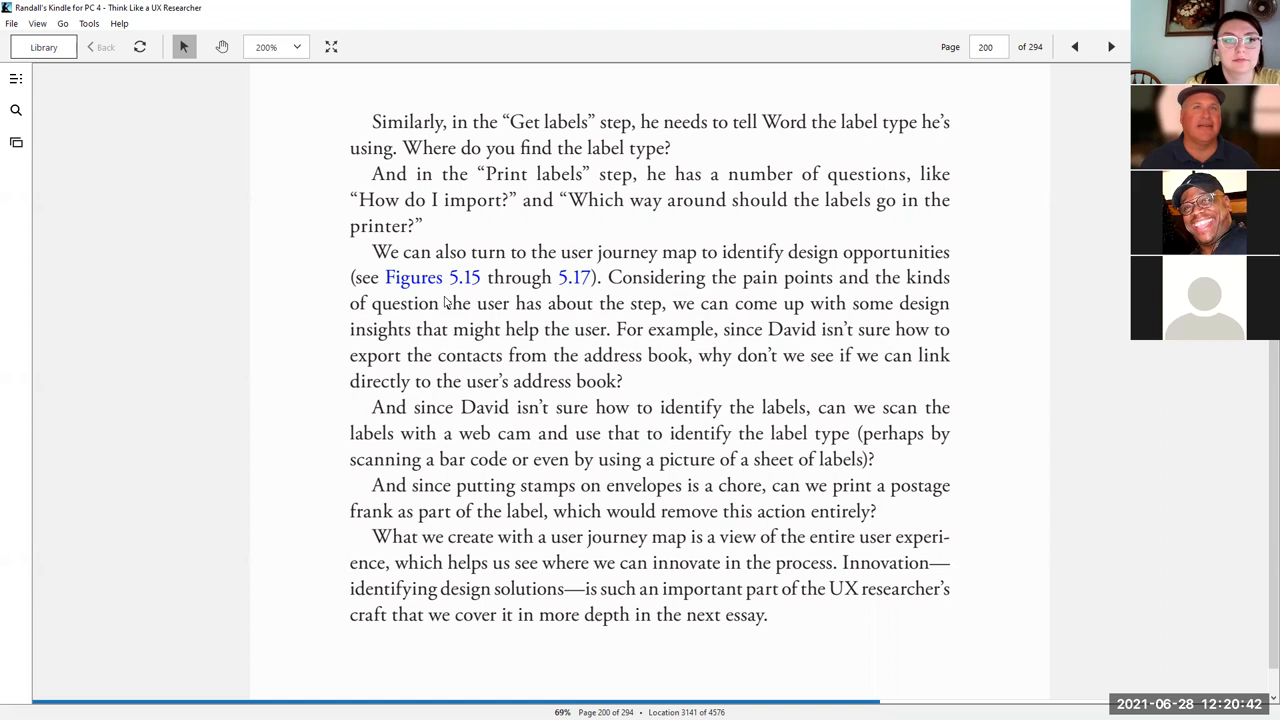
mouse_move(804, 328)
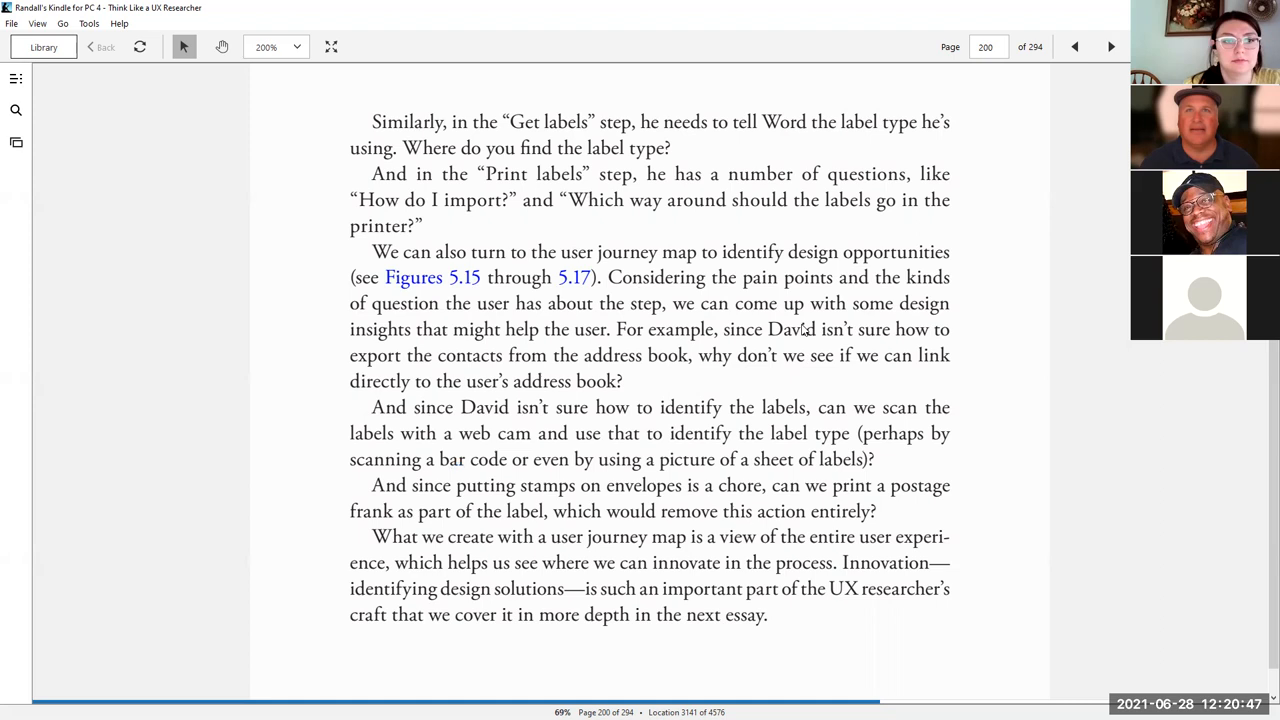
mouse_move(588, 412)
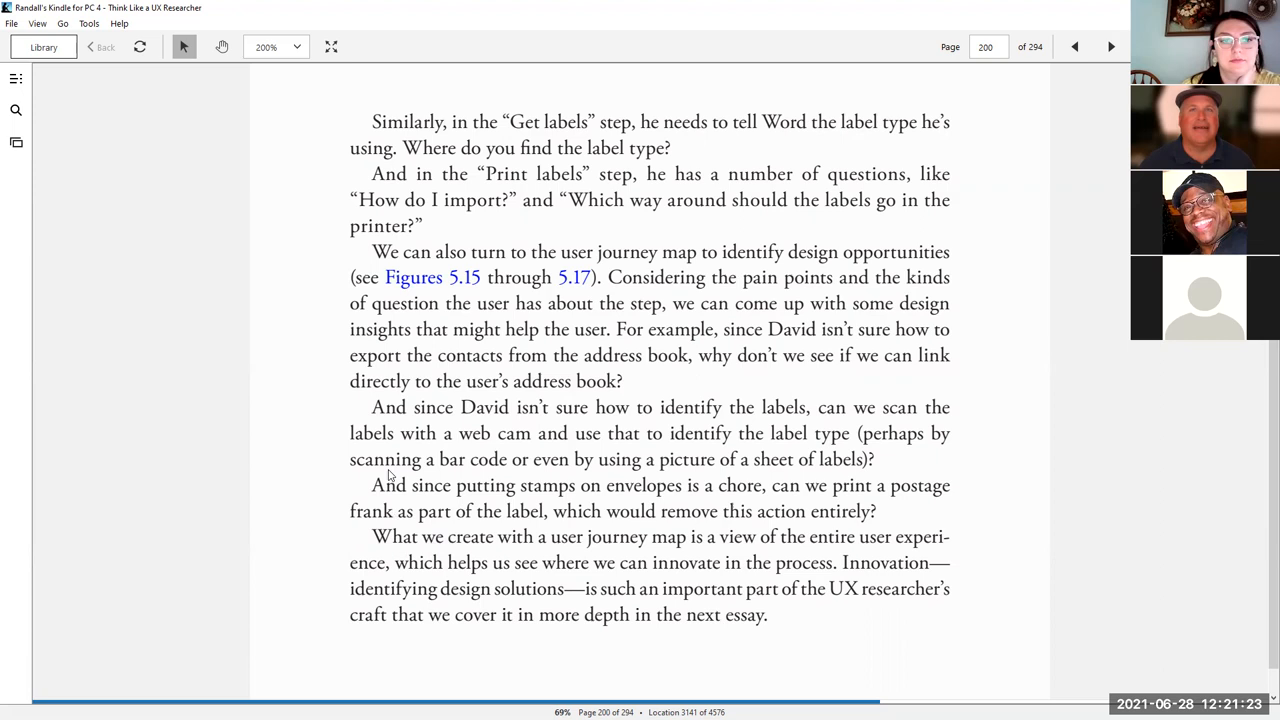
mouse_move(516, 468)
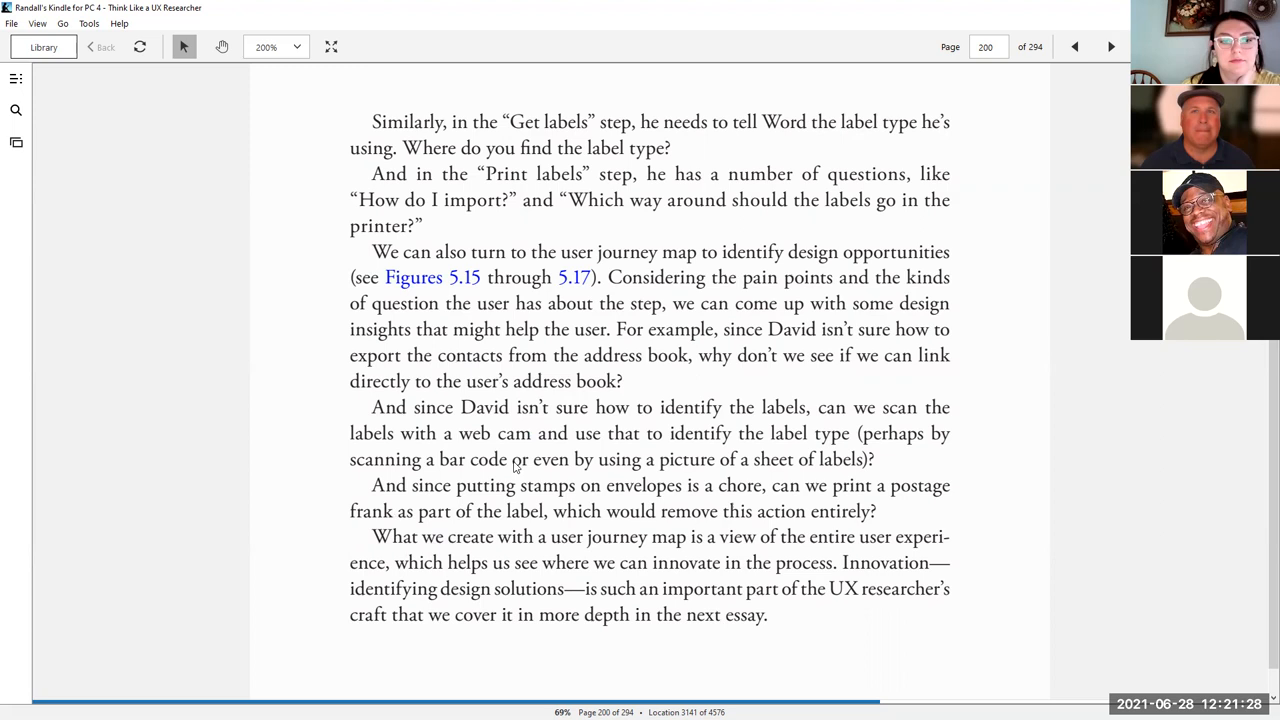
mouse_move(432, 554)
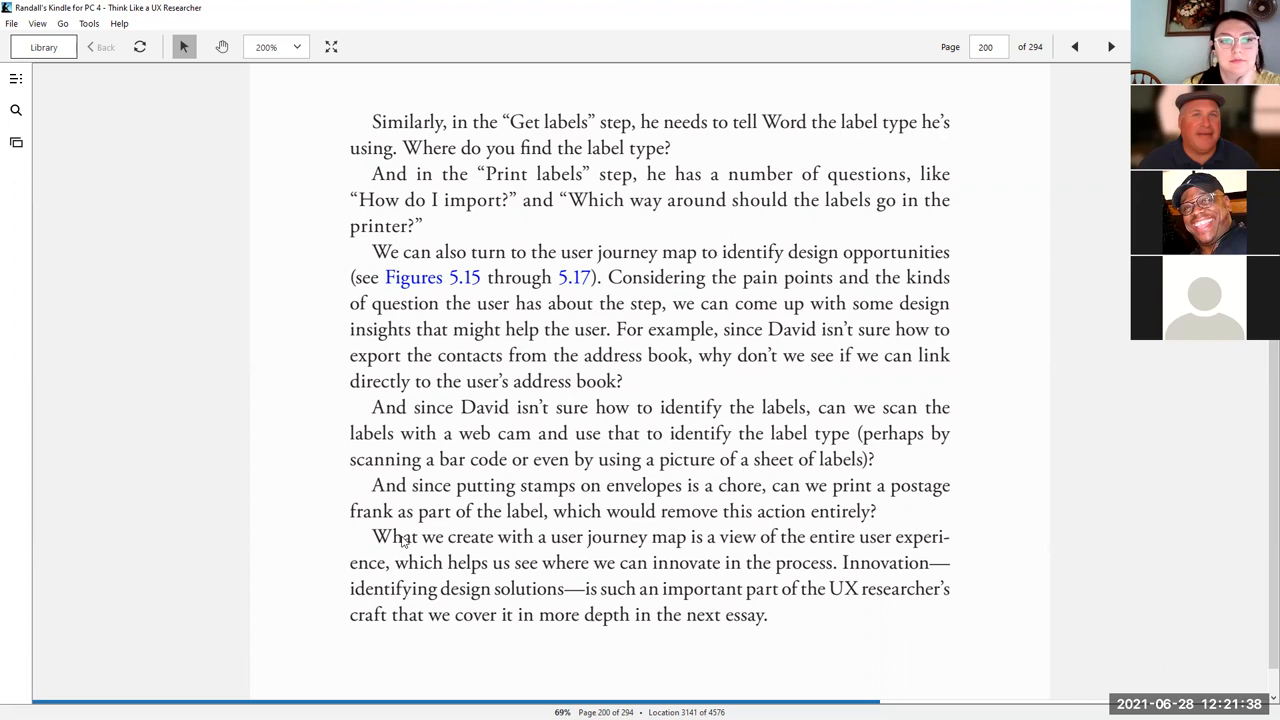
mouse_move(418, 578)
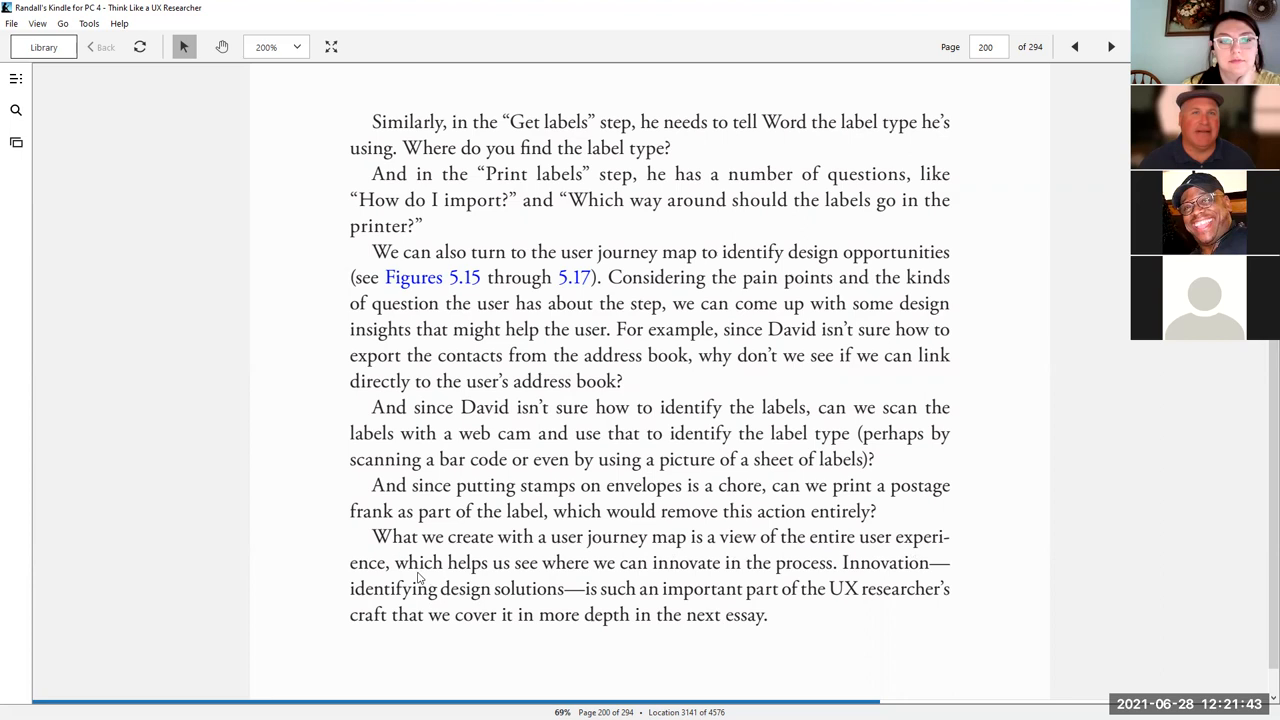
mouse_move(570, 612)
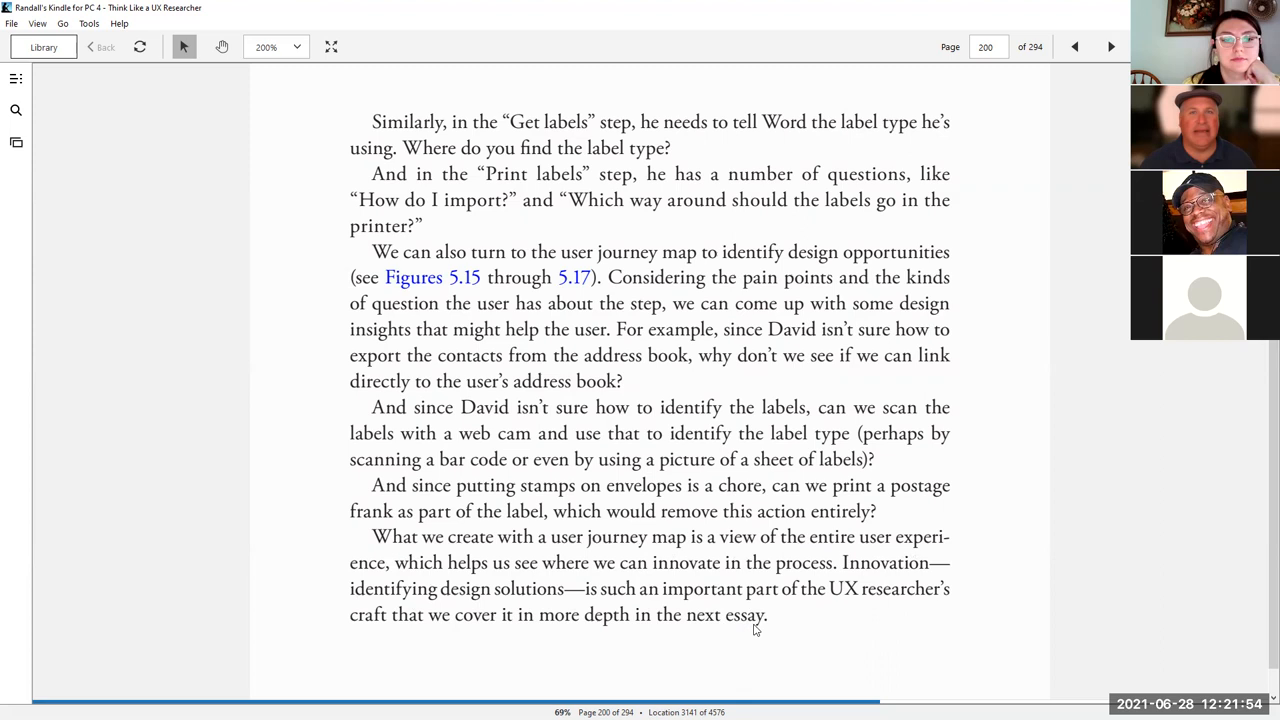
Step: Move to page 201 and bring Figures 5.16 and 5.17 on design opportunities into view
left_click(1112, 48)
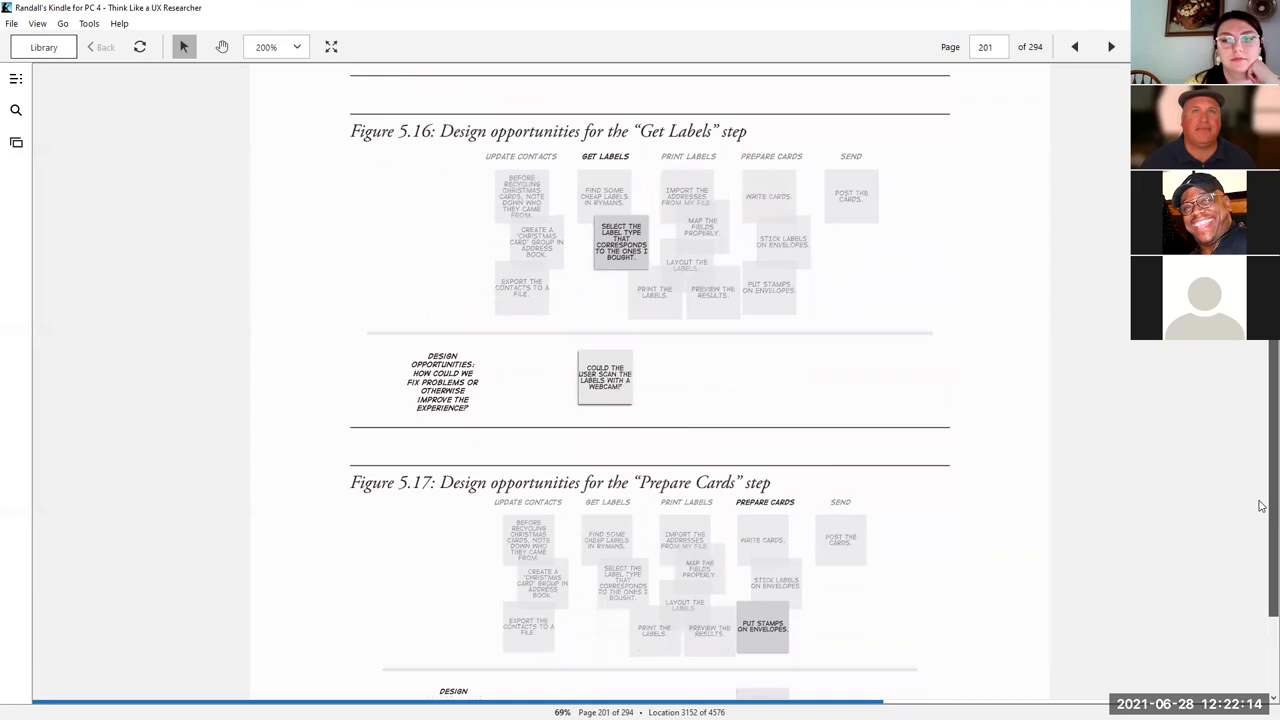
scroll("down", 3)
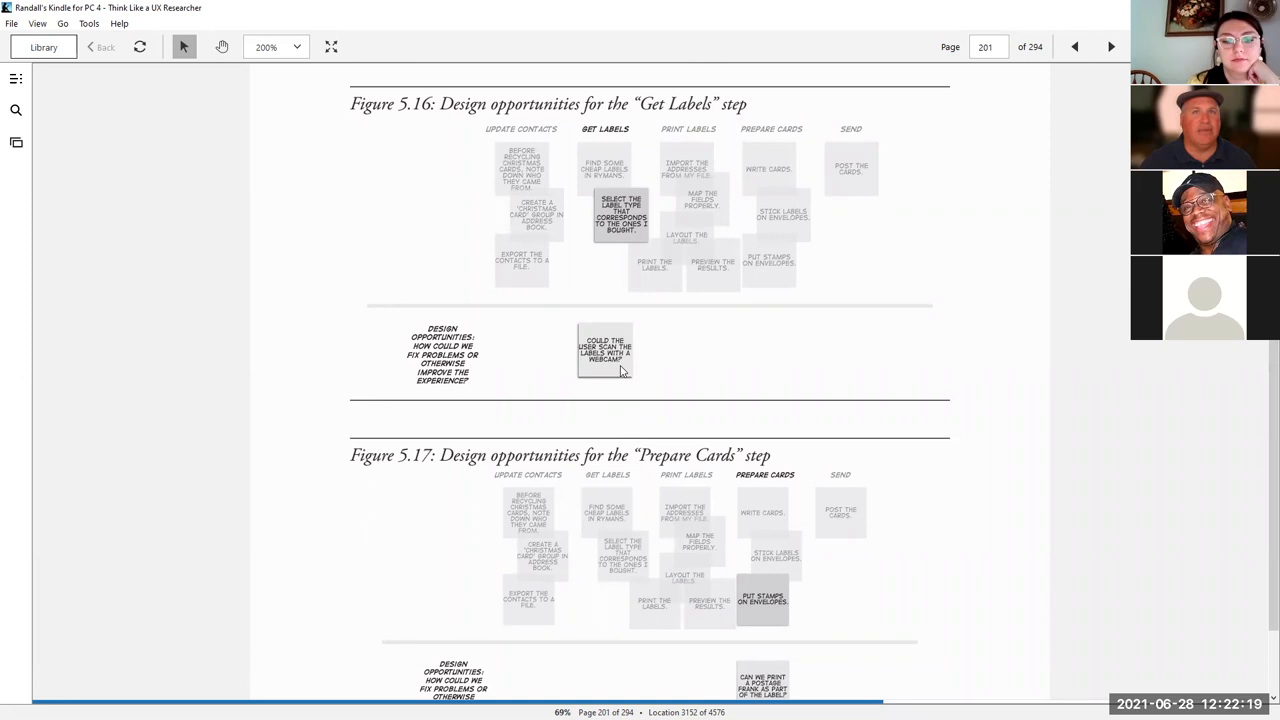
scroll("down", 3)
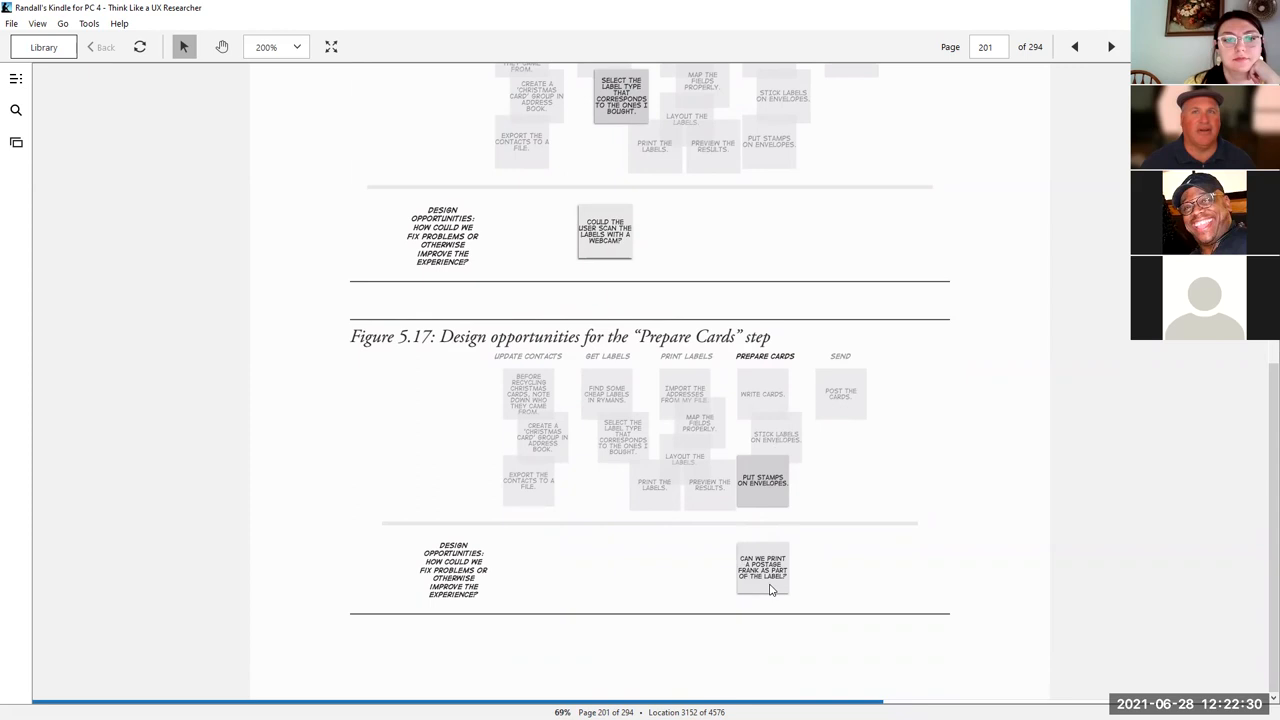
Step: Turn forward to page 202's exercise box, then page back toward the start of the chapter figures
left_click(1112, 48)
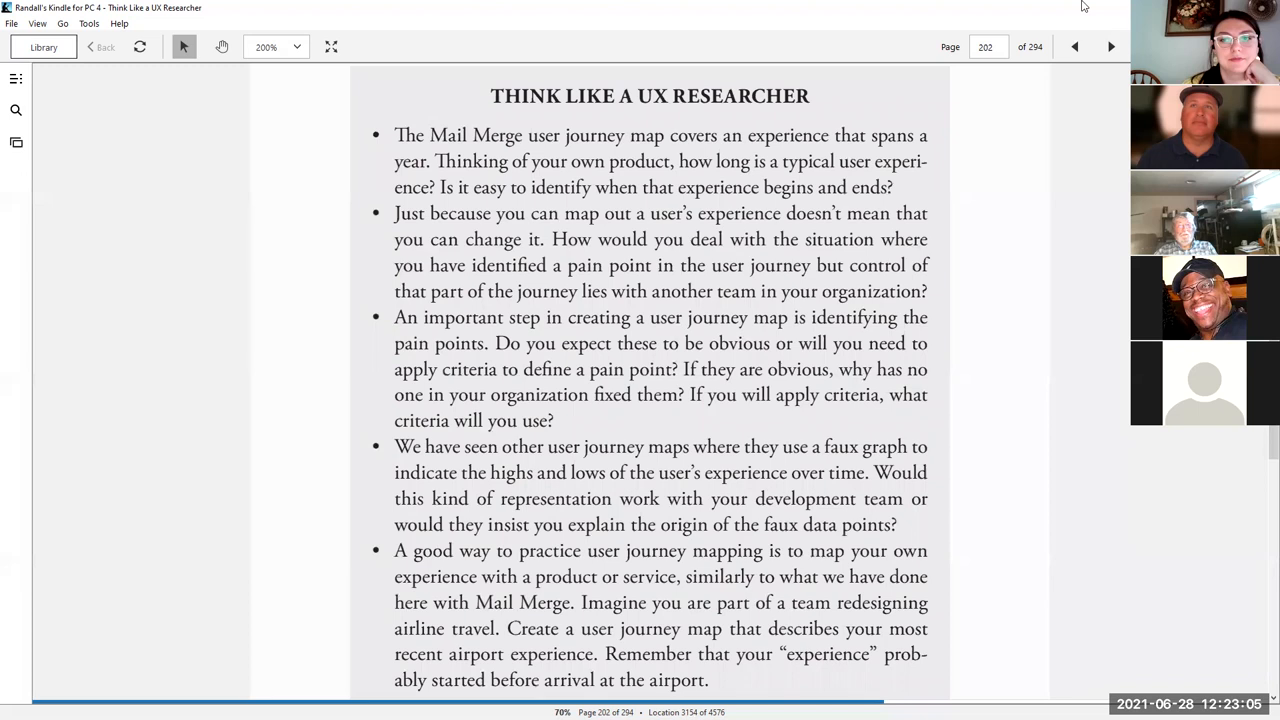
left_click(1074, 48)
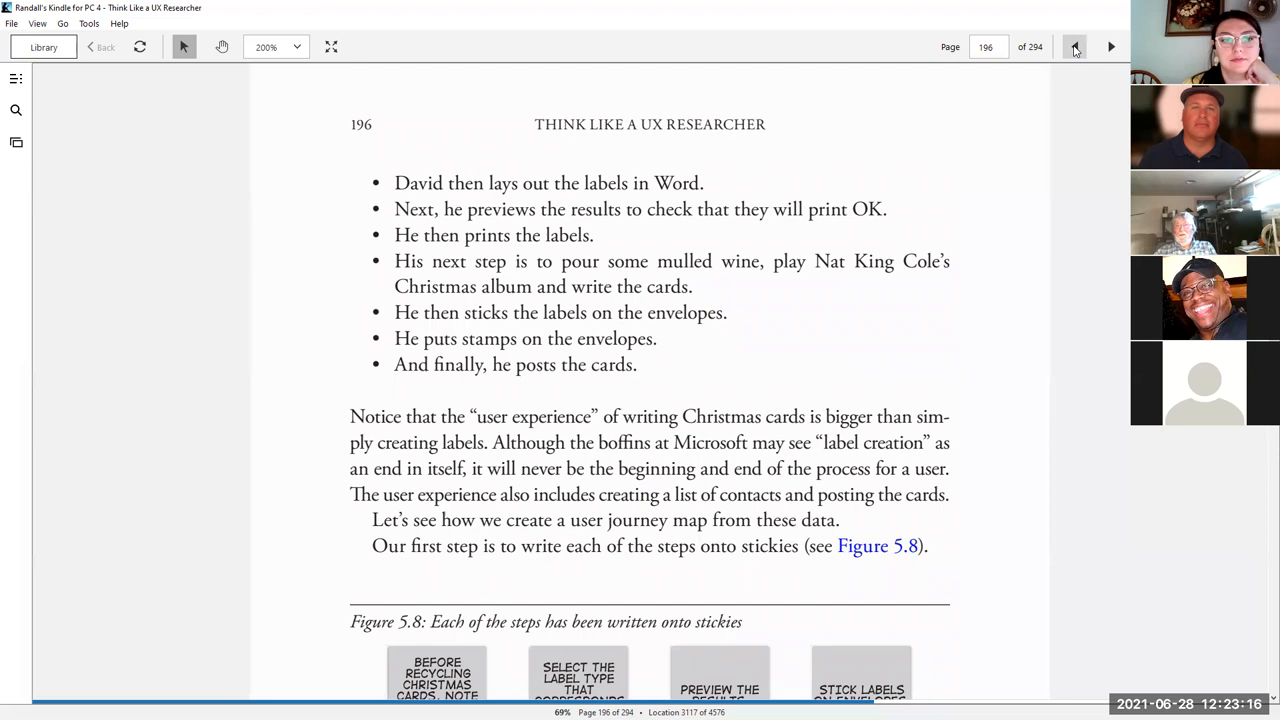
Step: Browse pages 196–202 with the page arrows, ending back on page 199's Figure 5.13
left_click(1074, 48)
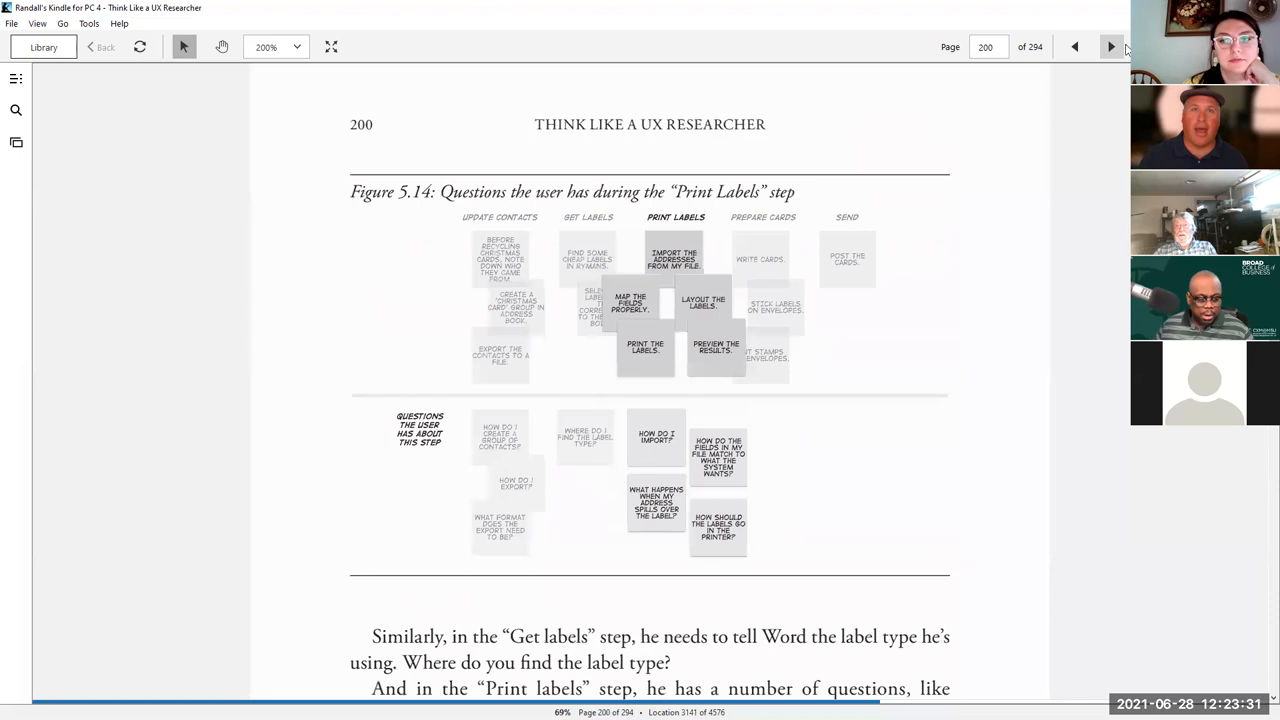
left_click(1110, 48)
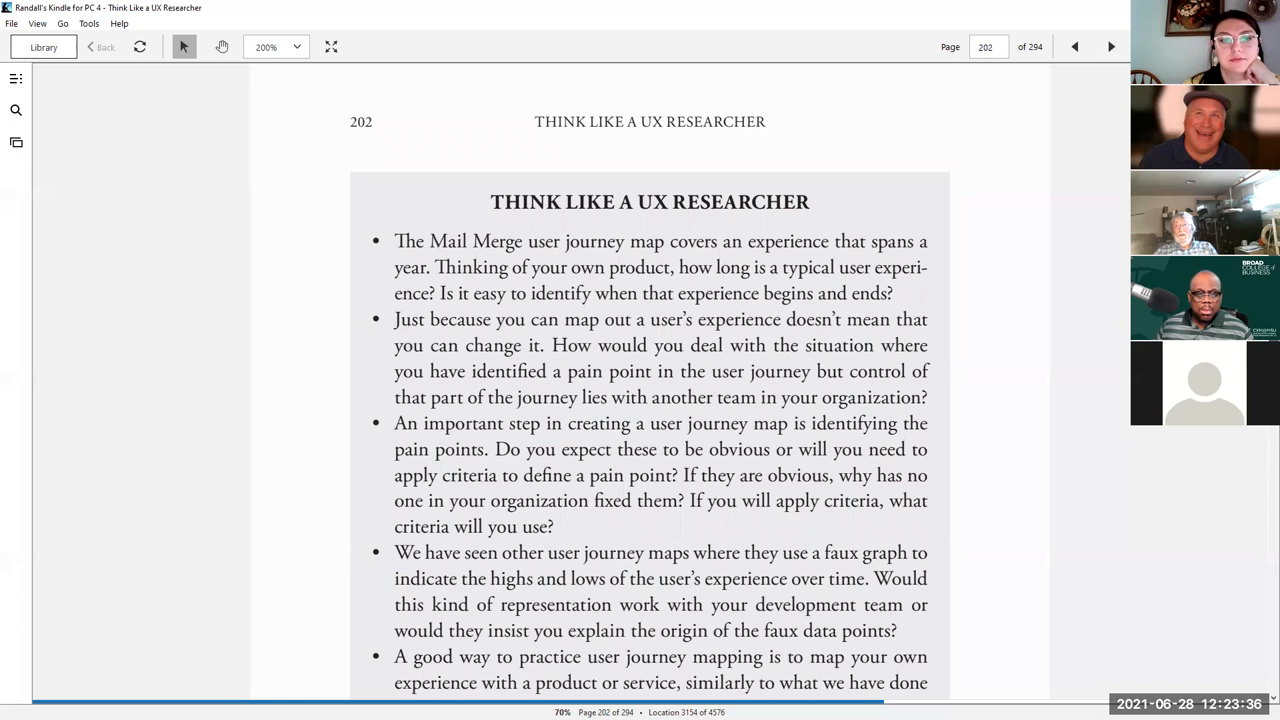
scroll("down", 3)
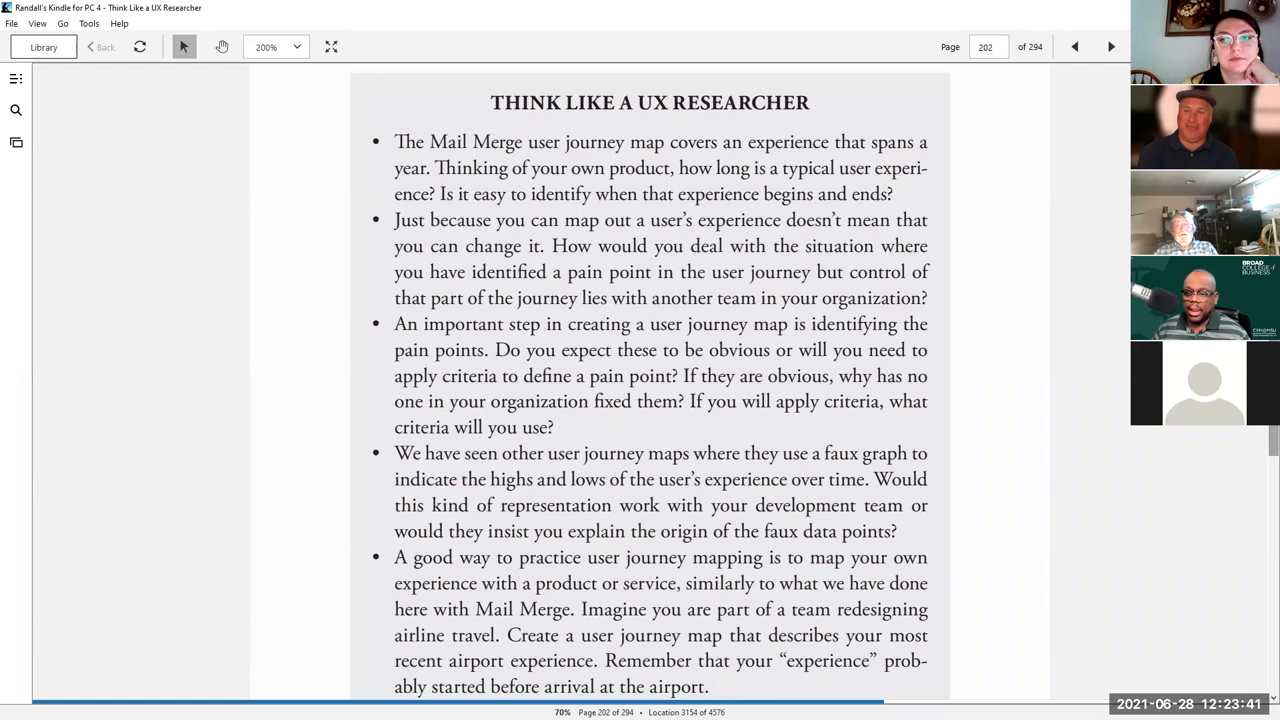
left_click(1074, 48)
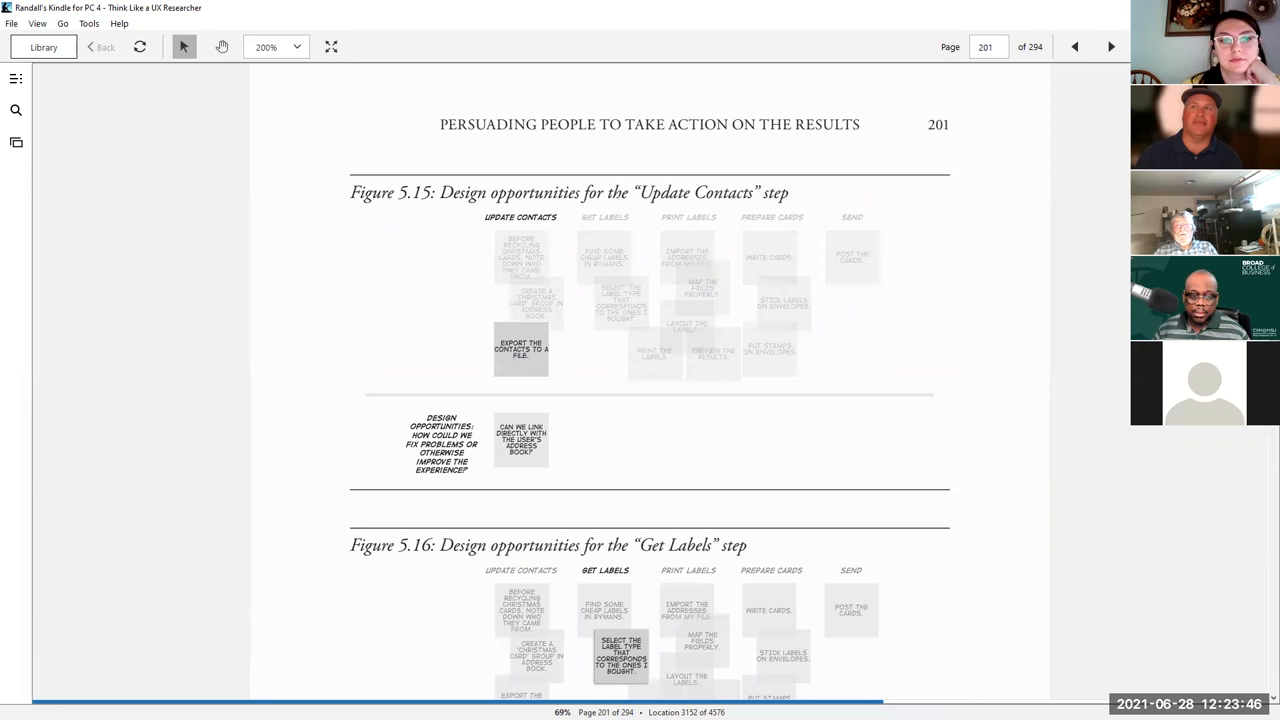
left_click(1074, 48)
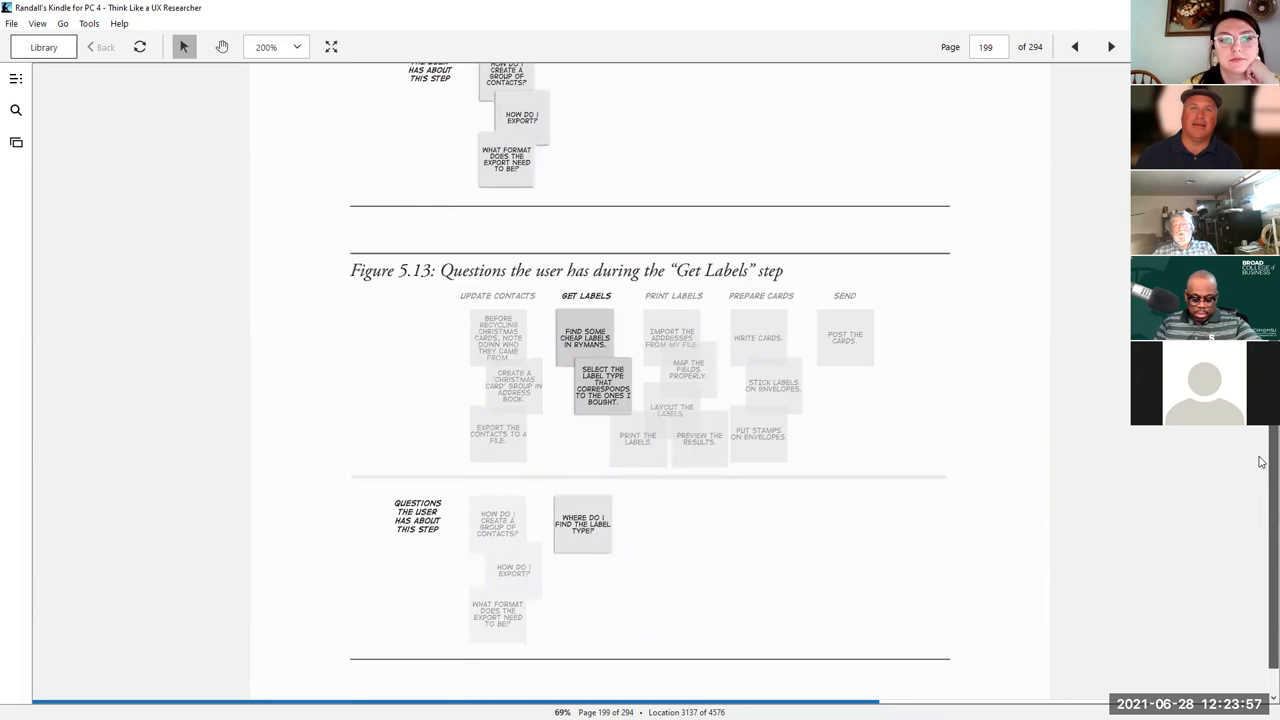
Step: Page back to page 198 showing Figure 5.10 with the labeled sticky-note groups
left_click(1074, 48)
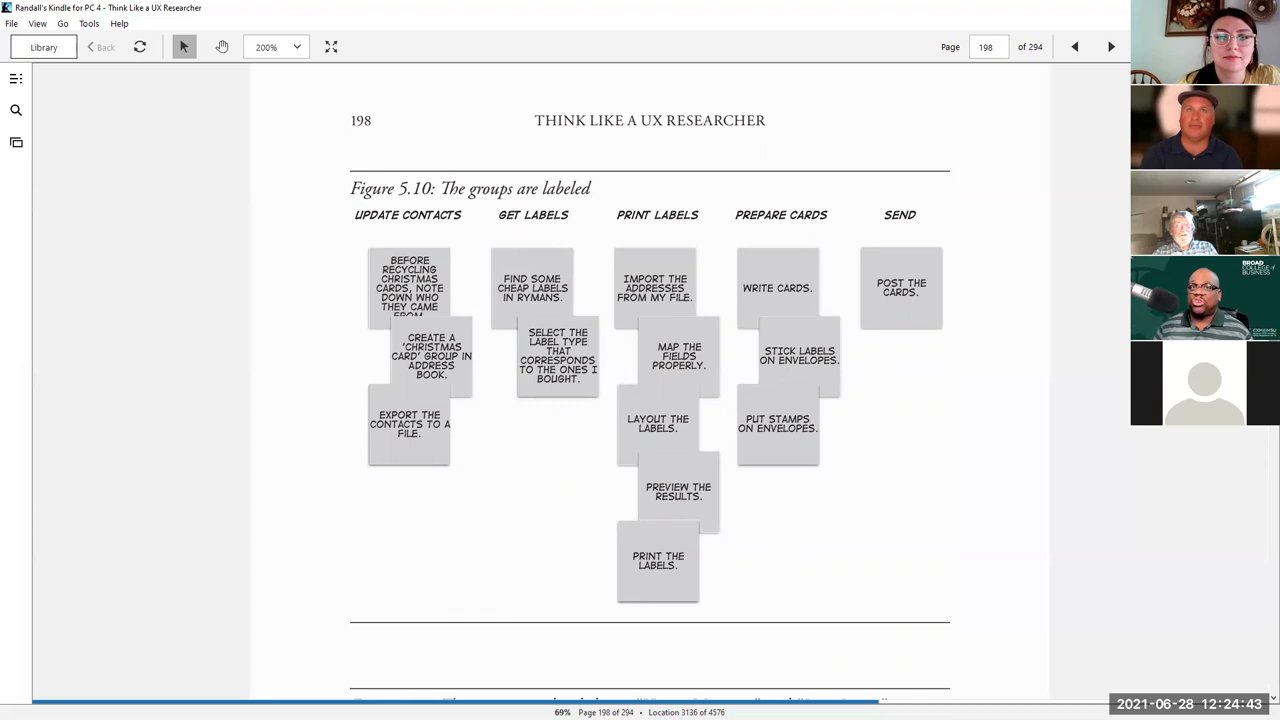
Step: Bring Figure 5.11, Happy Moments and Pain Points, into view on page 198
scroll("down", 3)
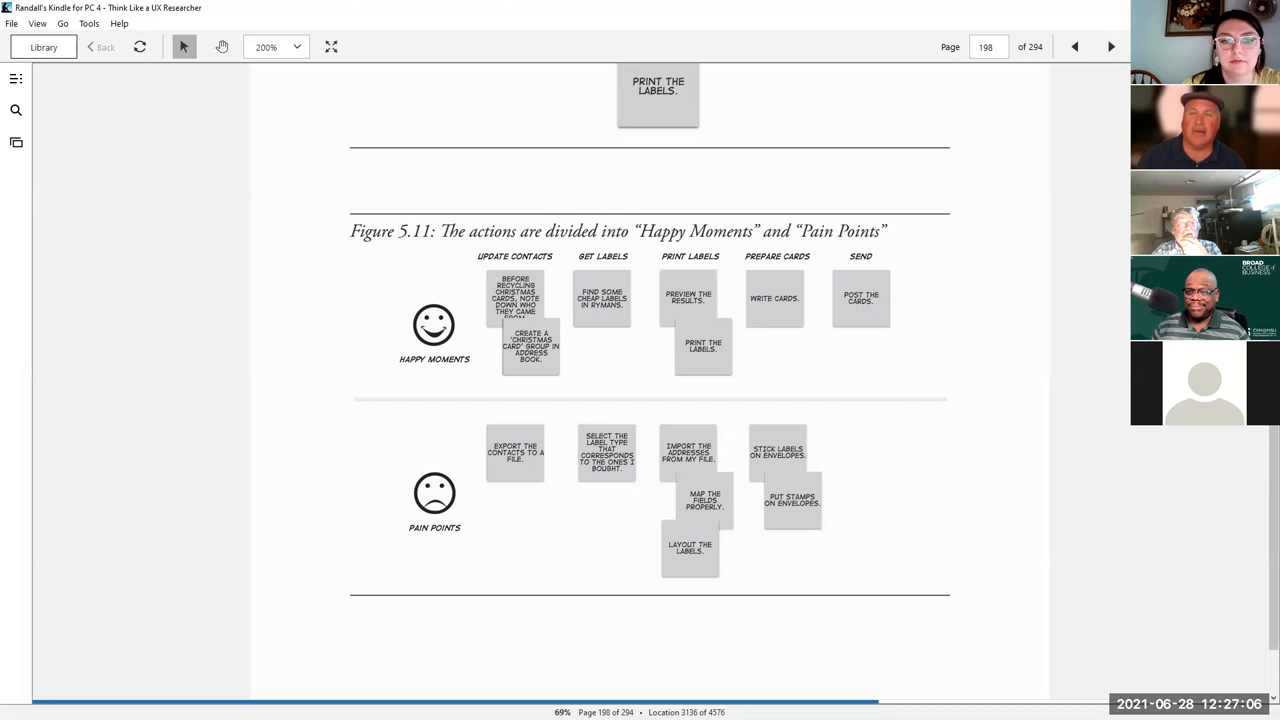
mouse_move(928, 20)
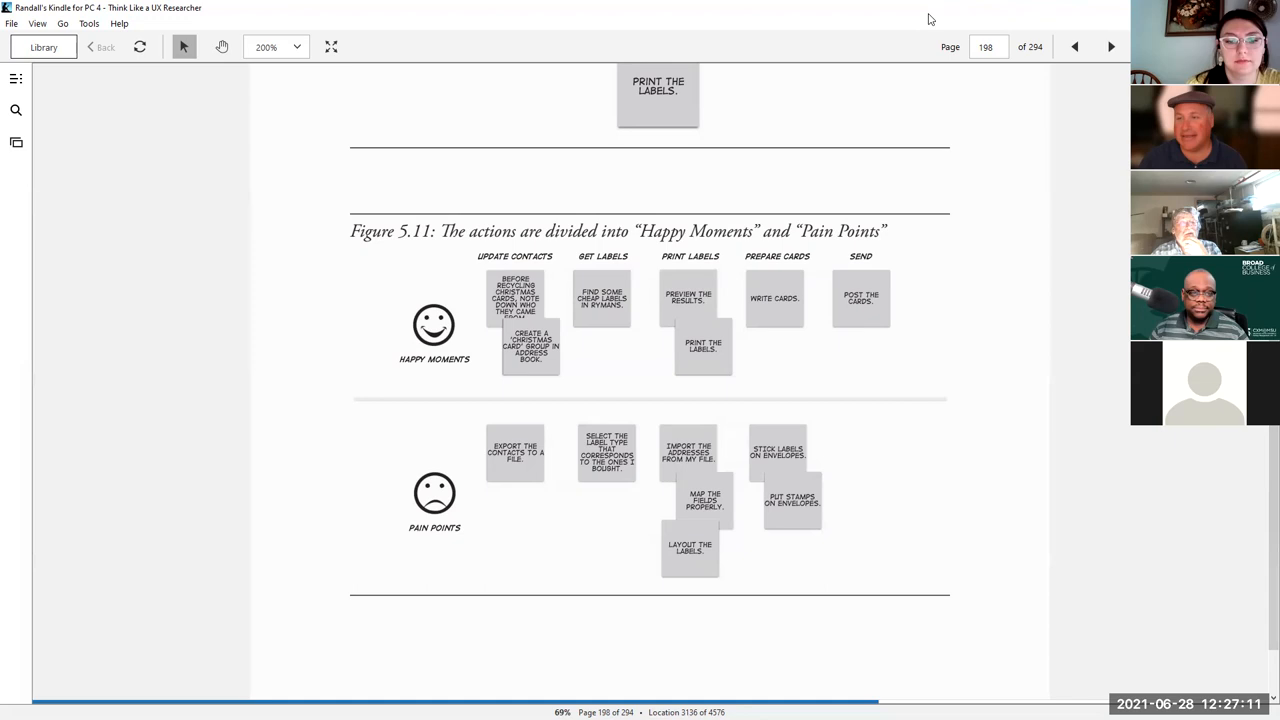
mouse_move(916, 20)
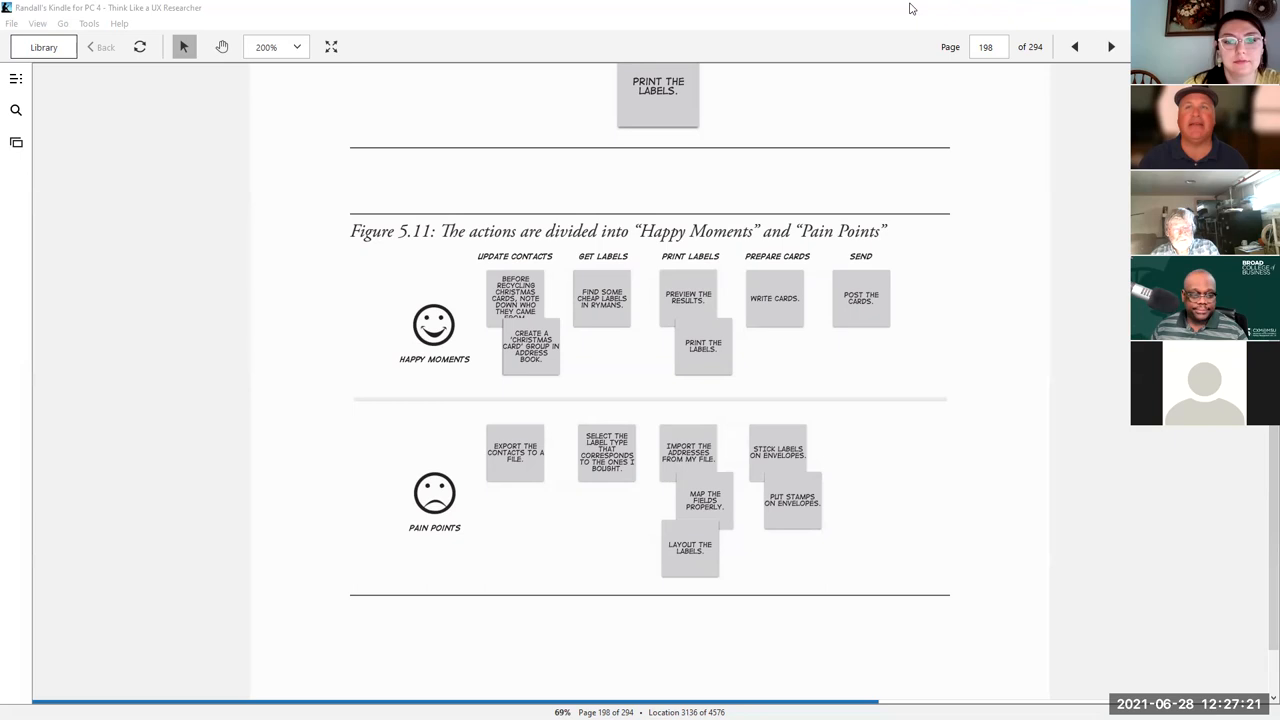
mouse_move(900, 78)
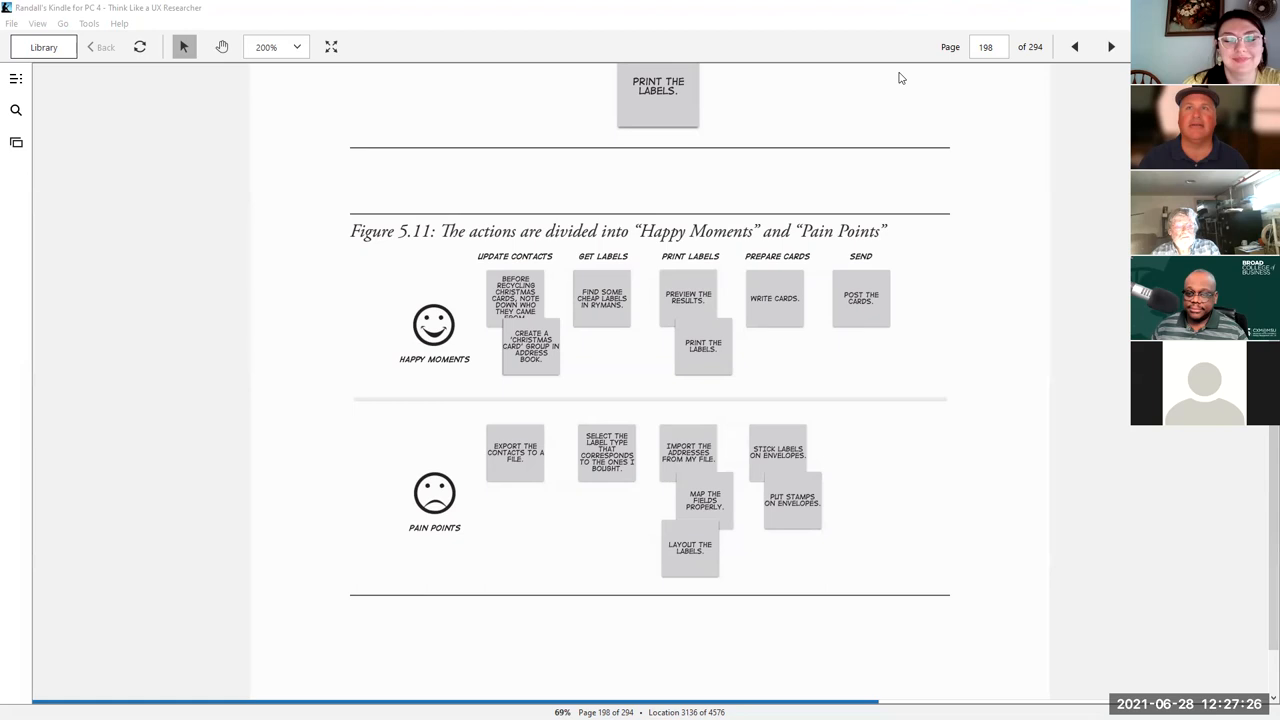